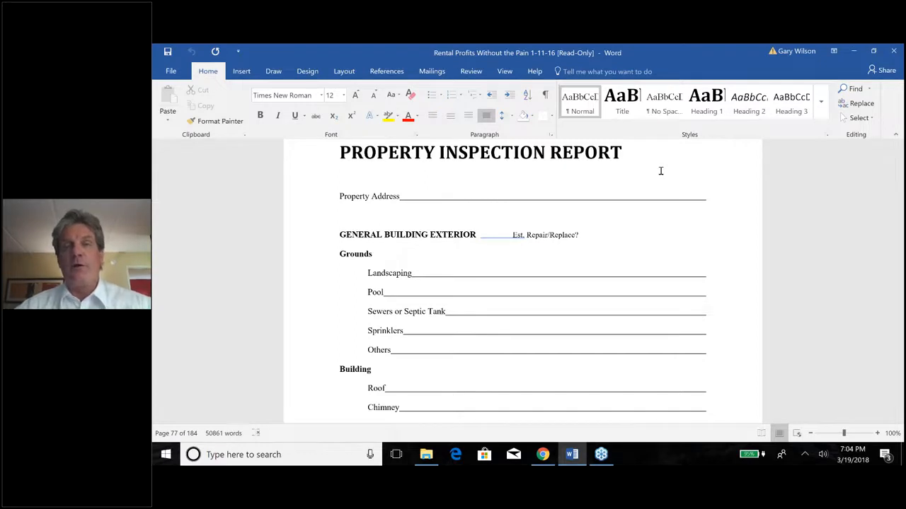
mouse_move(776, 214)
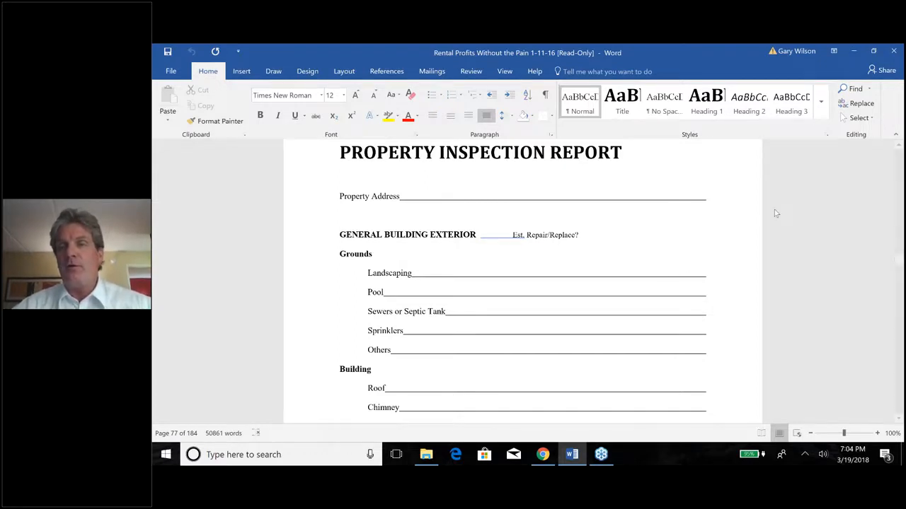
mouse_move(710, 245)
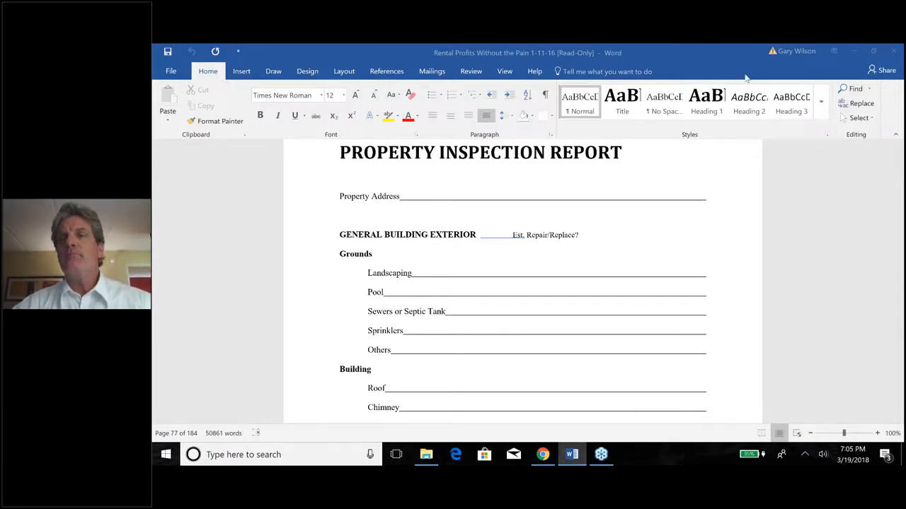
mouse_move(761, 112)
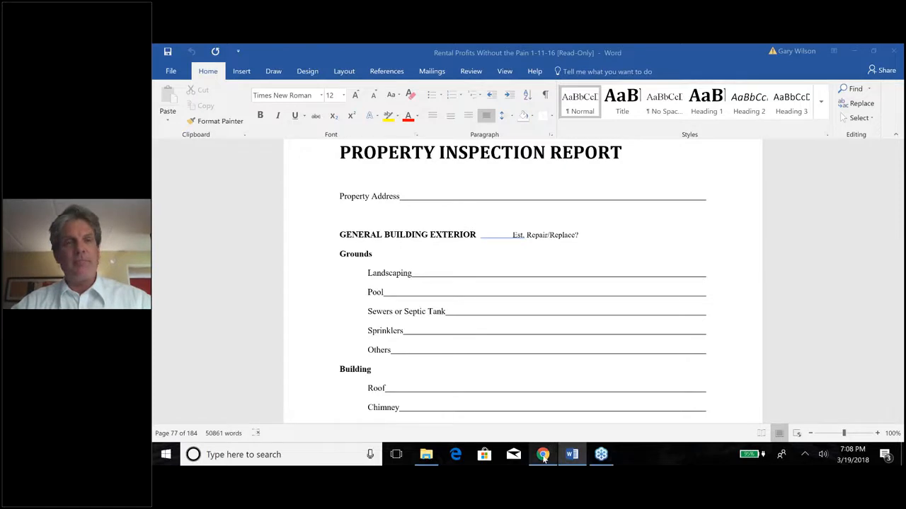
mouse_move(542, 454)
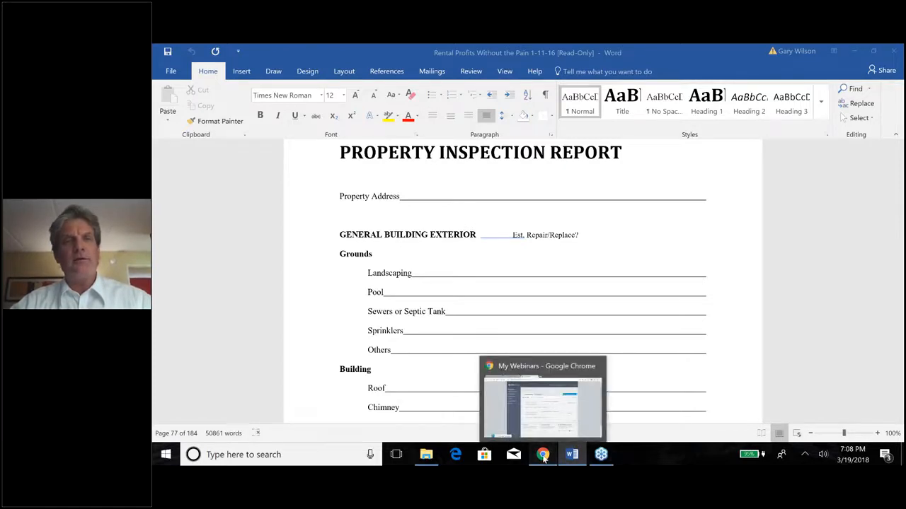
Switch to Chrome and load the myinvestmentservices.com home page in a new tab.
click(543, 454)
text(myinves)
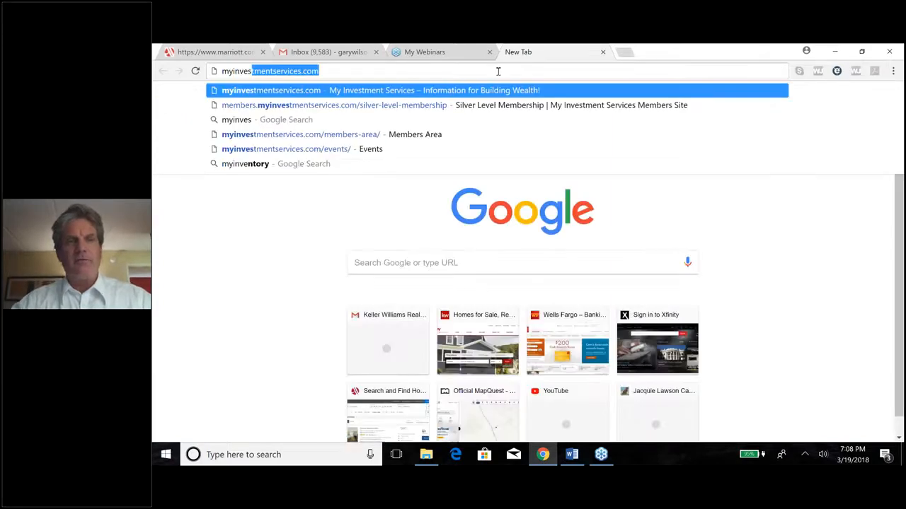
click(271, 90)
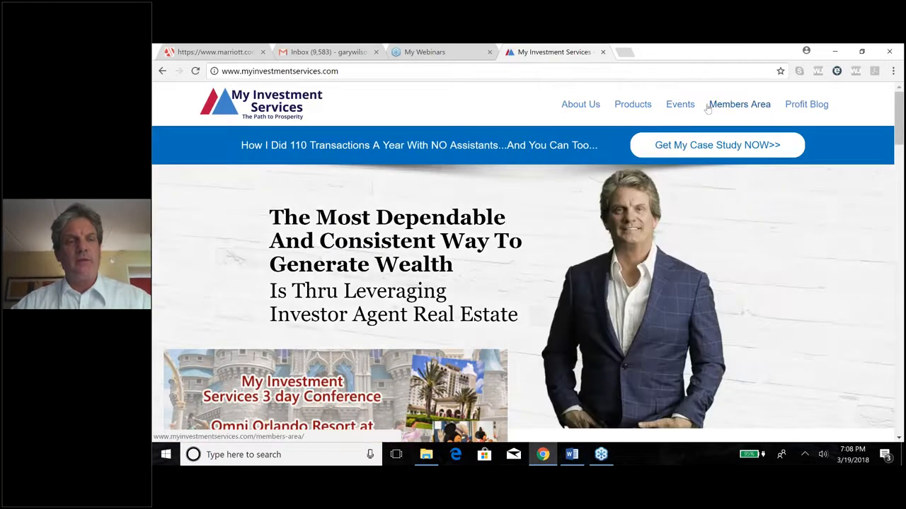
Open the Members Area and log into the Silver Level Membership portal.
click(739, 104)
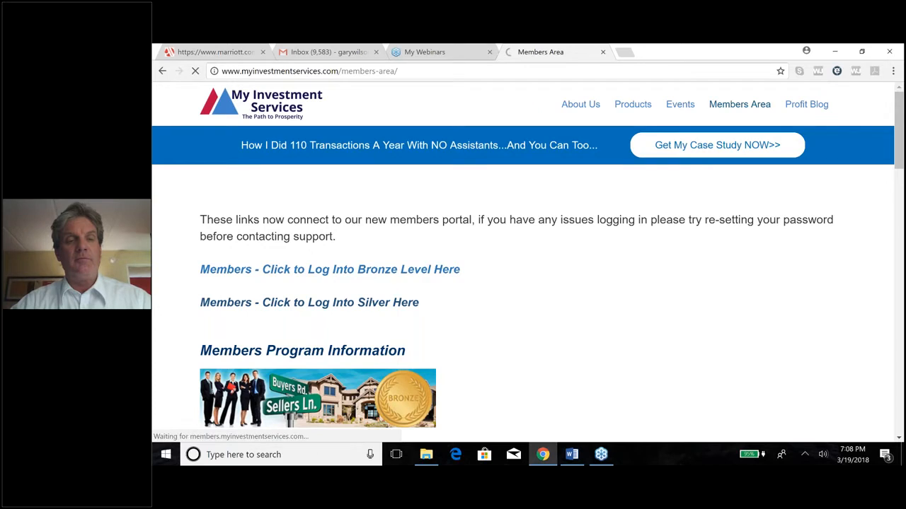
click(310, 302)
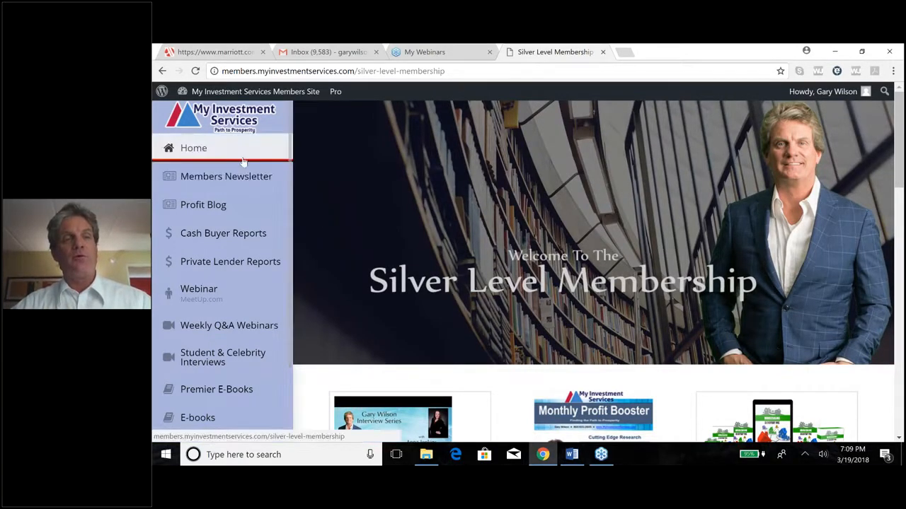
mouse_move(226, 176)
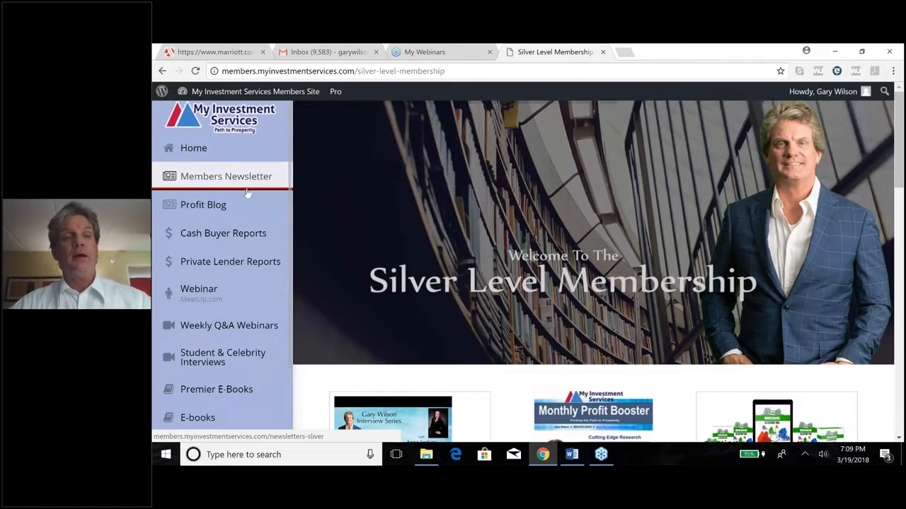
mouse_move(203, 204)
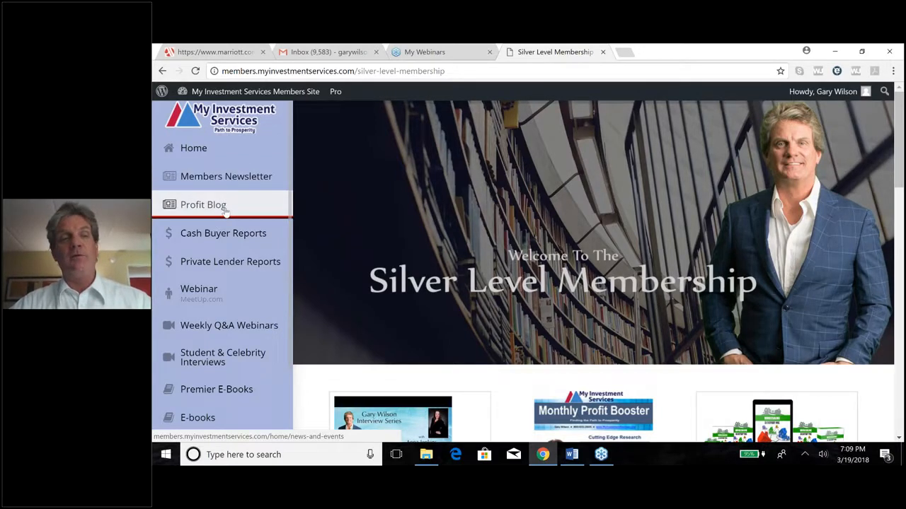
mouse_move(223, 233)
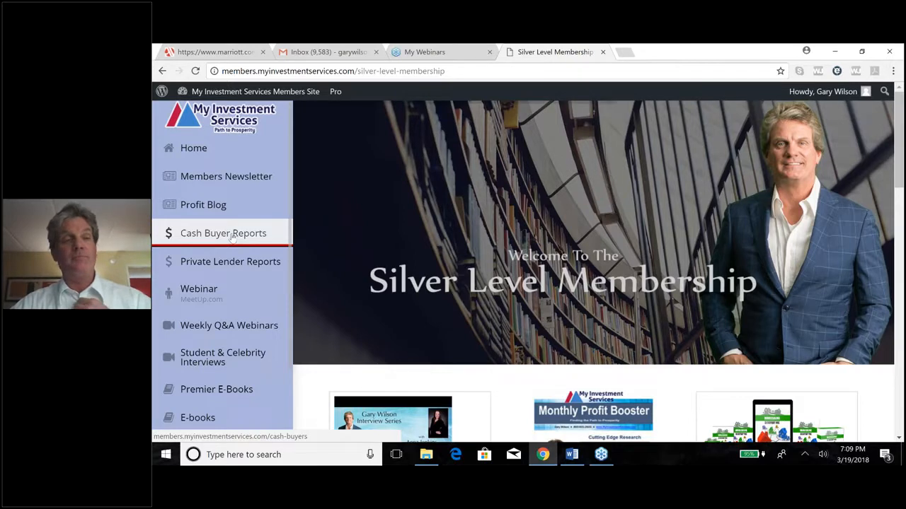
mouse_move(230, 261)
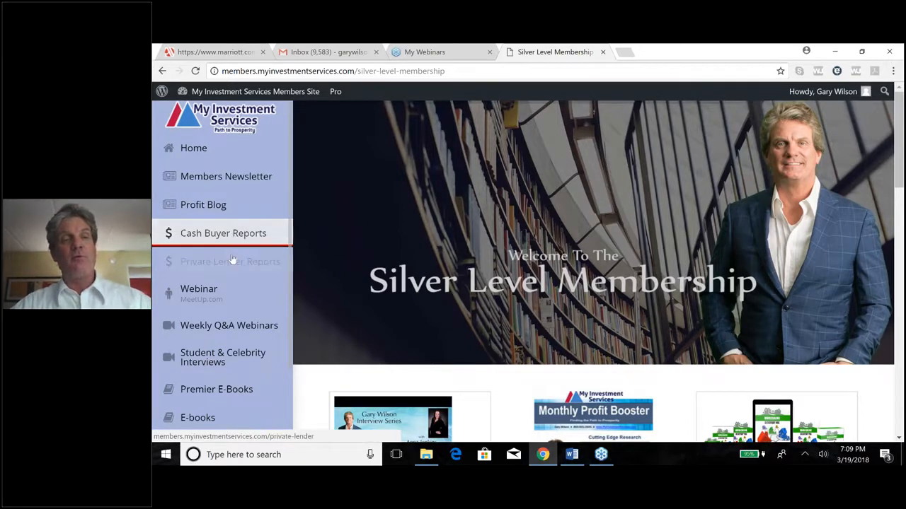
mouse_move(230, 261)
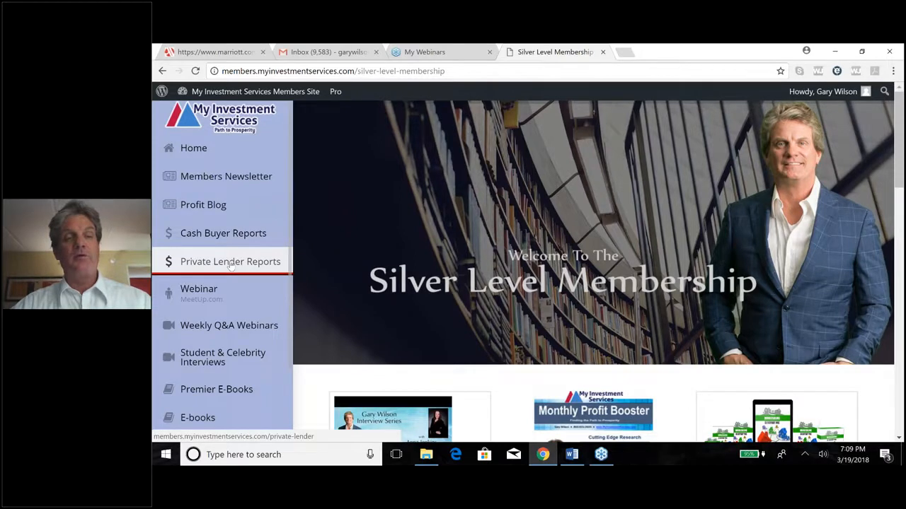
mouse_move(205, 294)
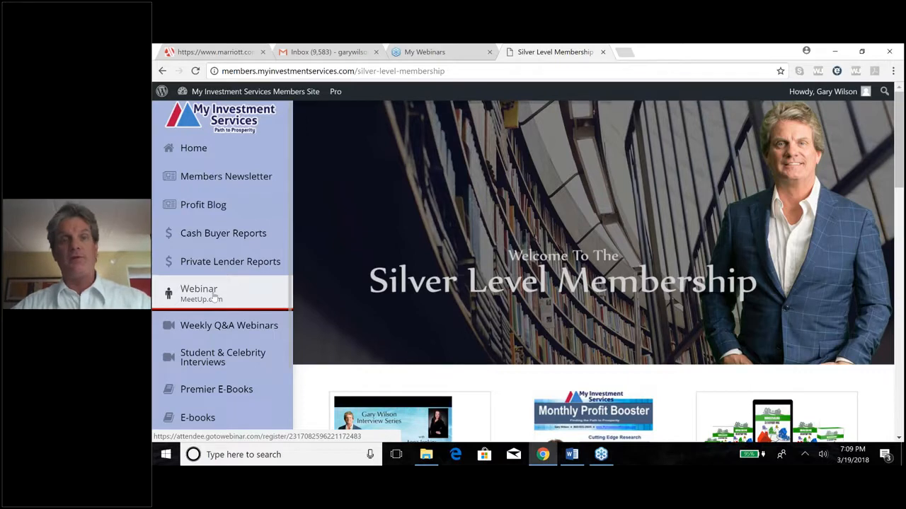
mouse_move(229, 325)
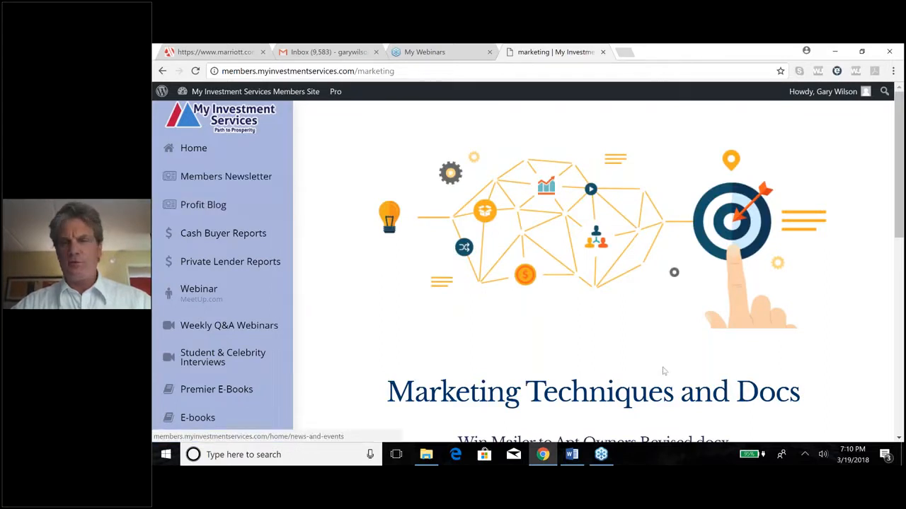
Go back to Silver Level Membership and scroll to the Visit Our Community Site section.
click(193, 147)
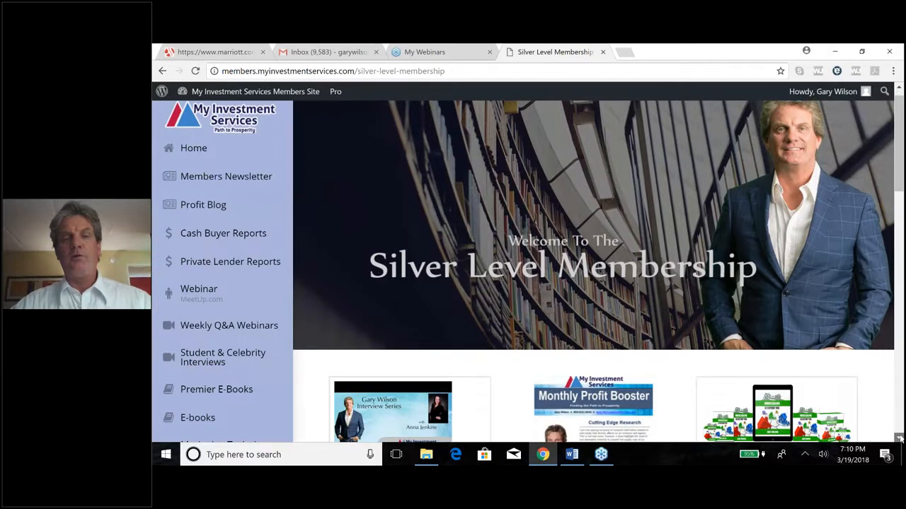
scroll(down, 3)
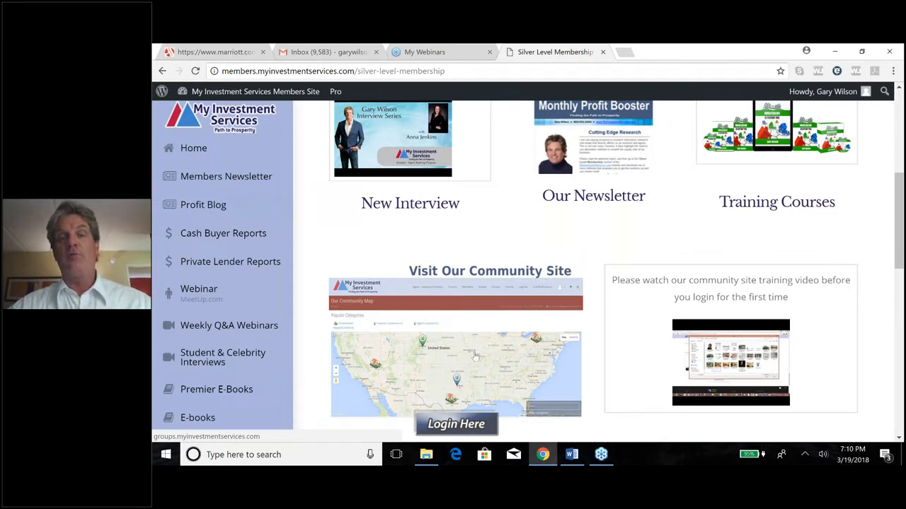
mouse_move(498, 363)
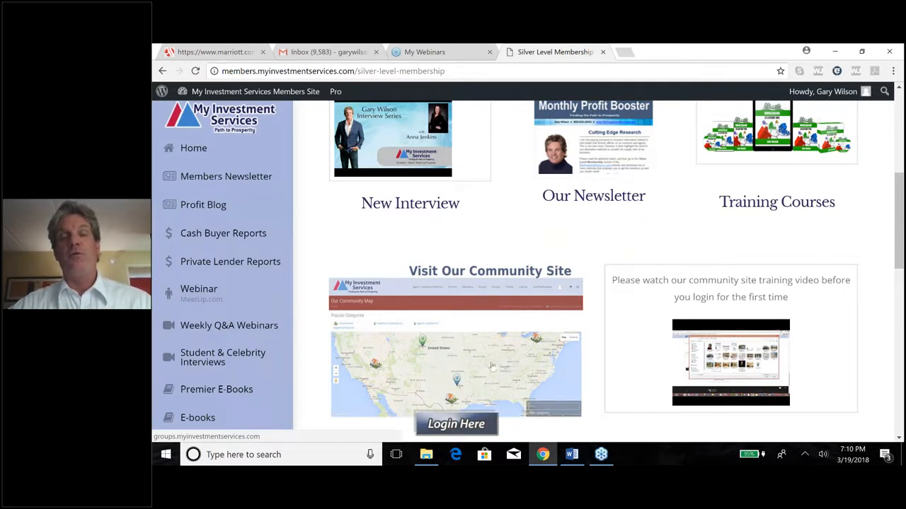
mouse_move(492, 348)
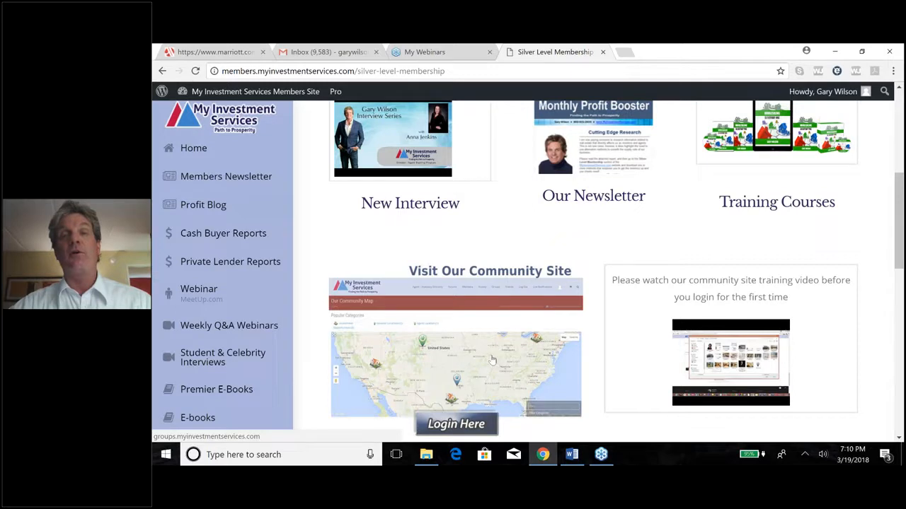
mouse_move(449, 391)
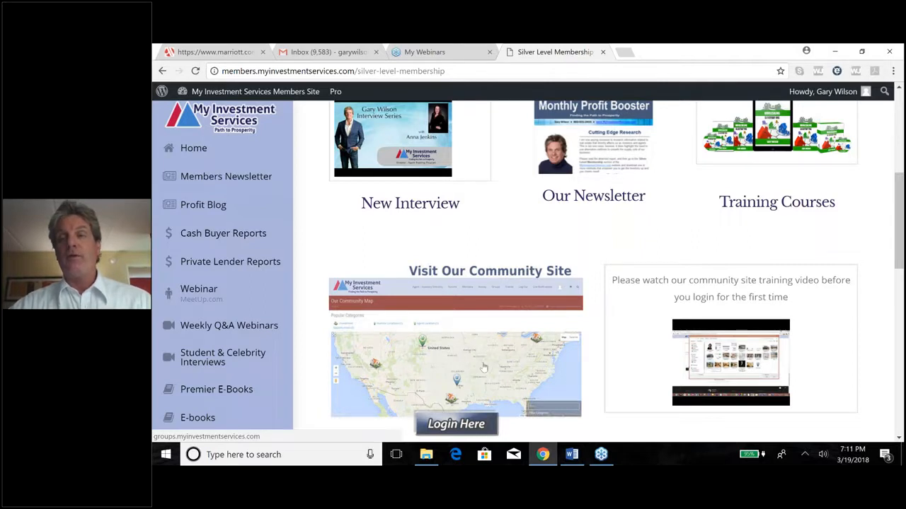
mouse_move(517, 424)
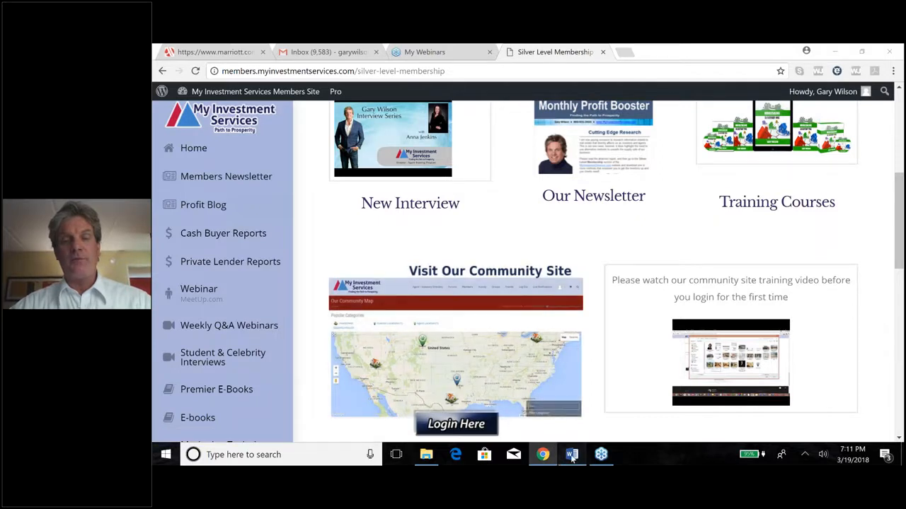
click(571, 454)
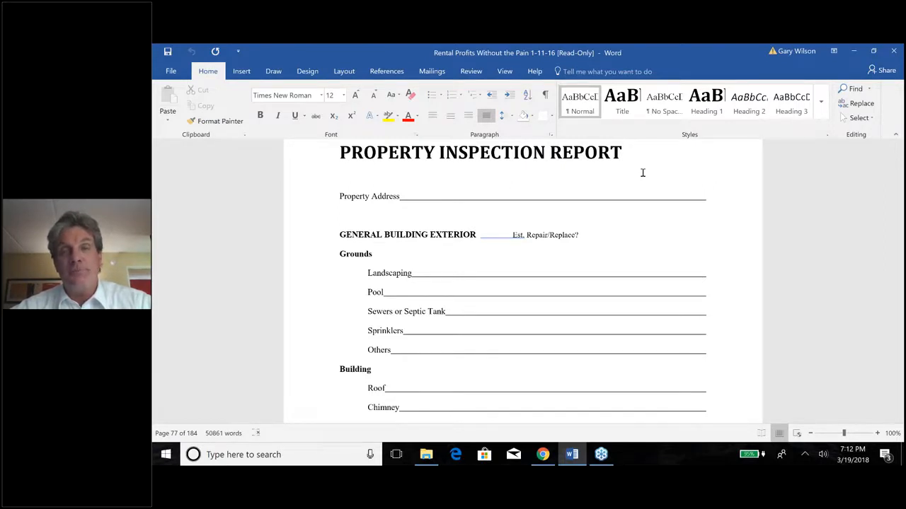
mouse_move(748, 210)
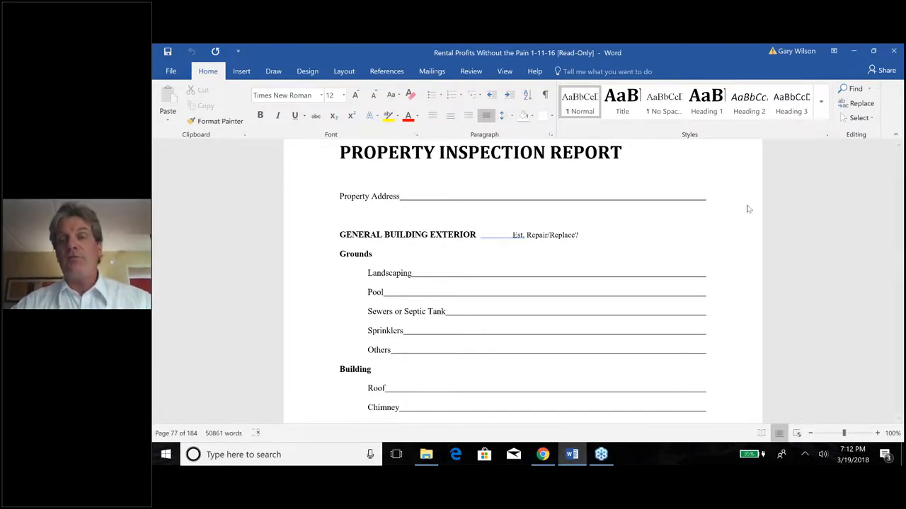
mouse_move(746, 78)
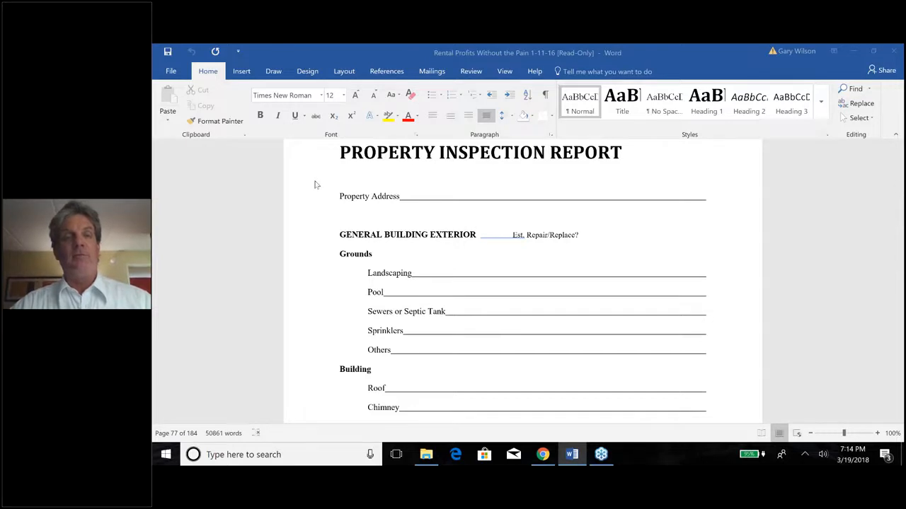
mouse_move(561, 166)
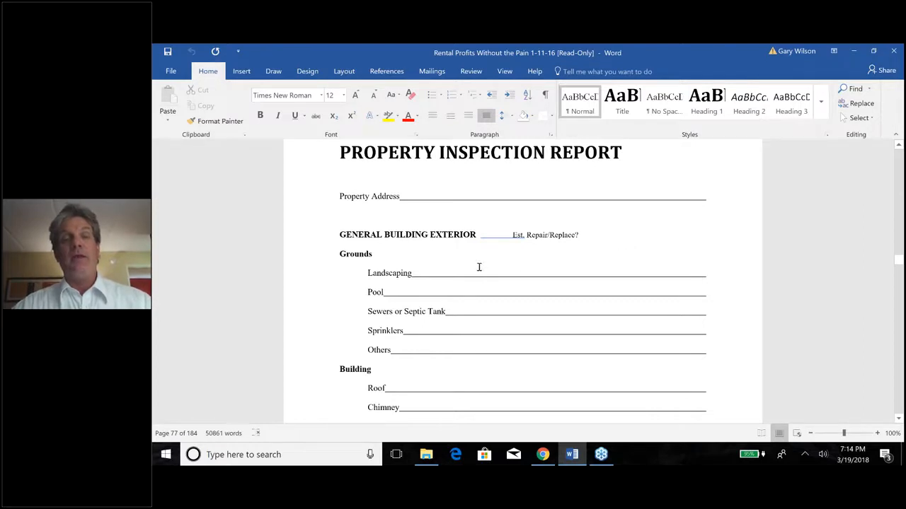
mouse_move(592, 236)
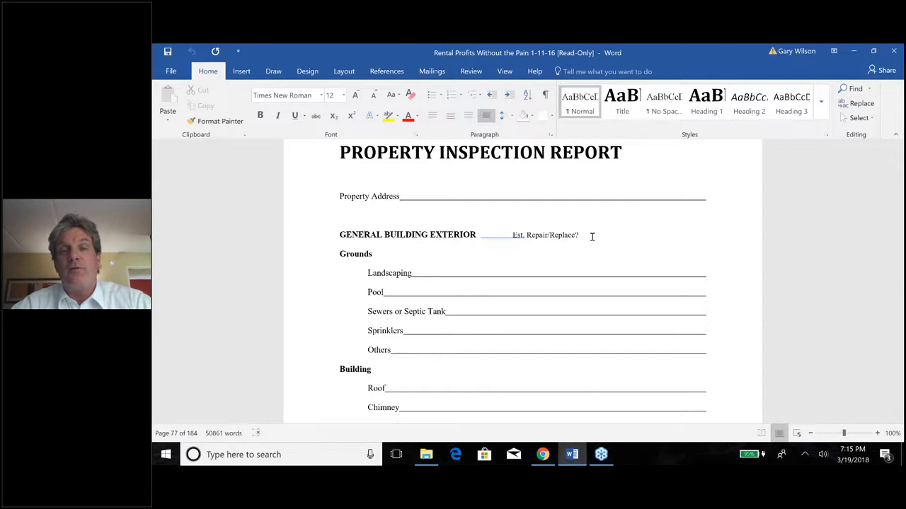
mouse_move(396, 322)
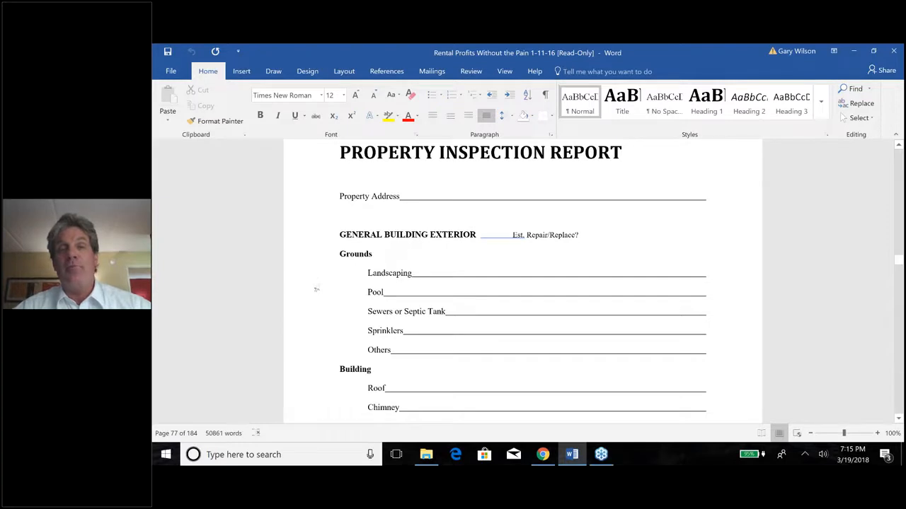
mouse_move(439, 260)
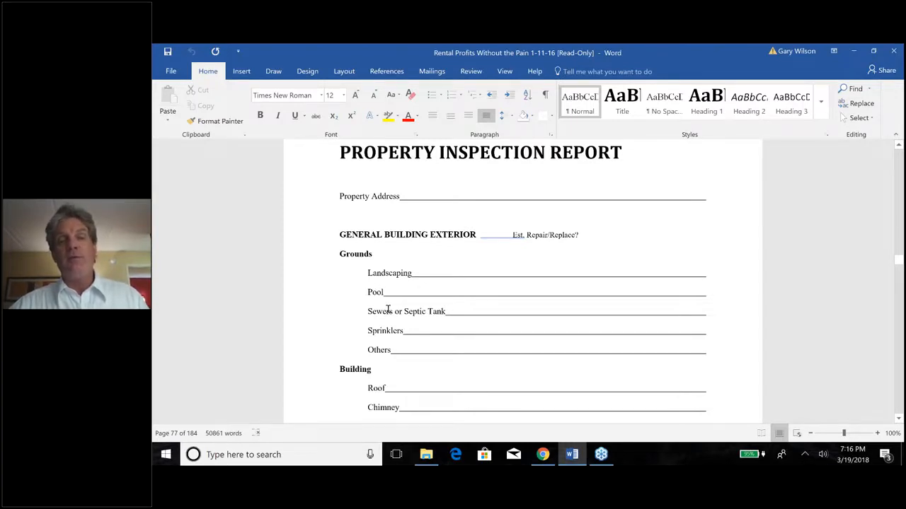
mouse_move(472, 261)
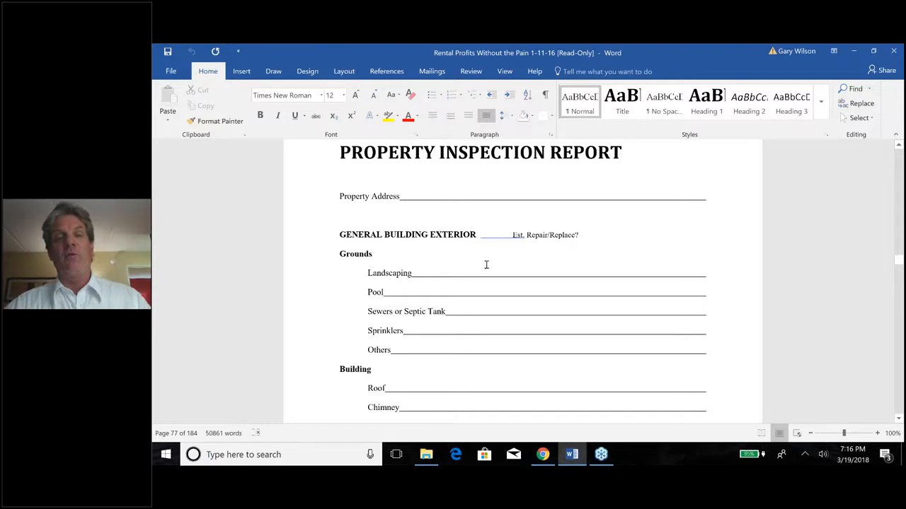
mouse_move(497, 257)
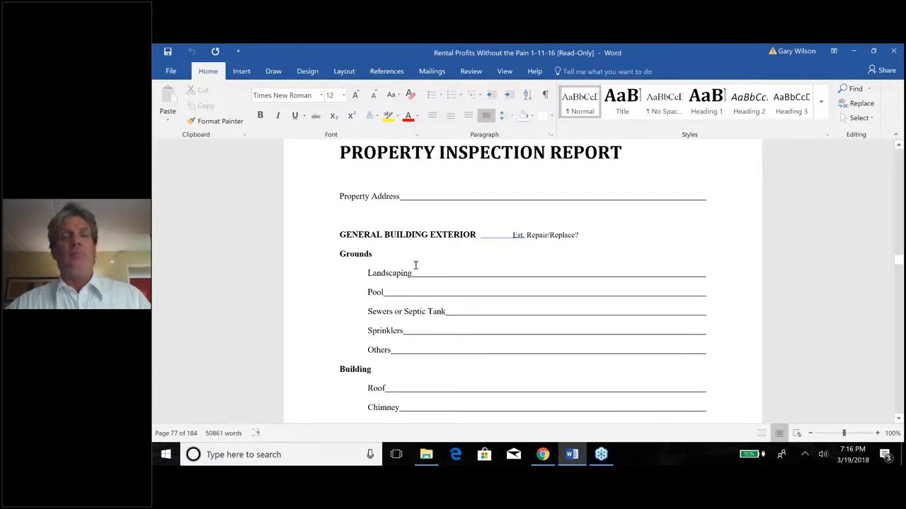
mouse_move(440, 319)
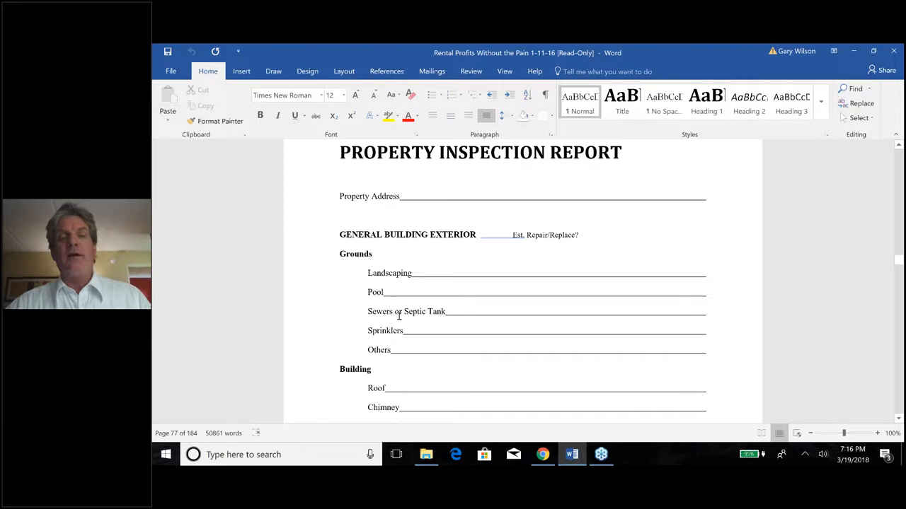
mouse_move(401, 311)
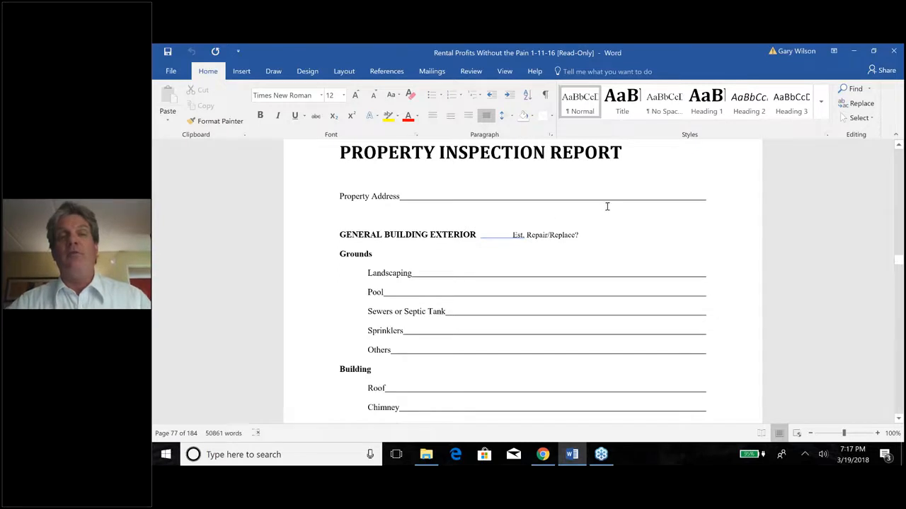
mouse_move(396, 321)
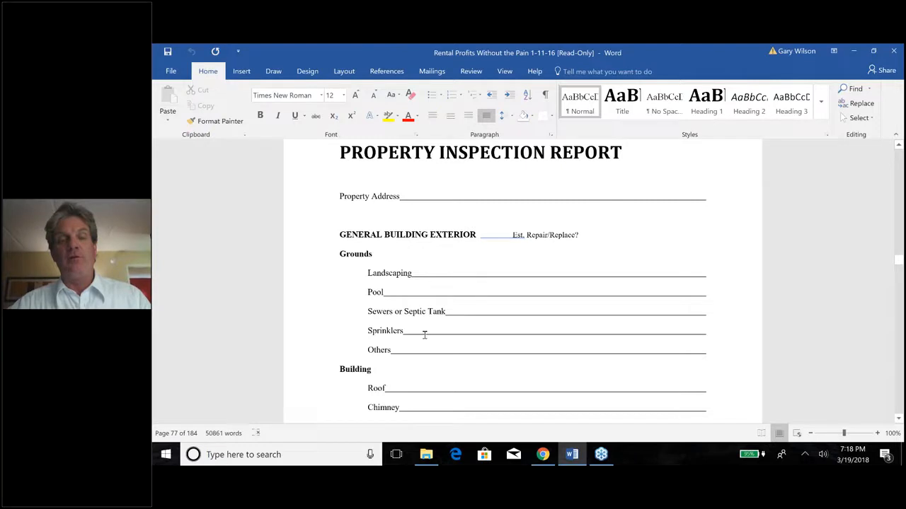
mouse_move(401, 347)
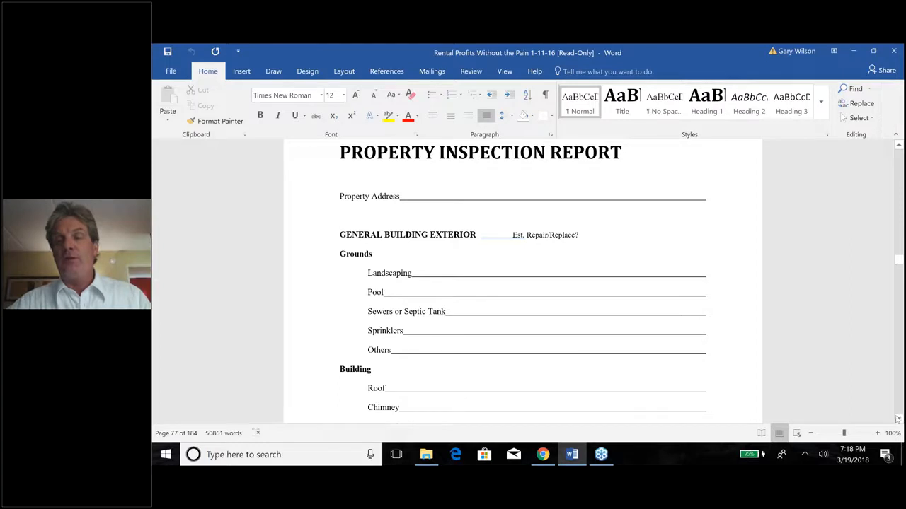
scroll(down, 3)
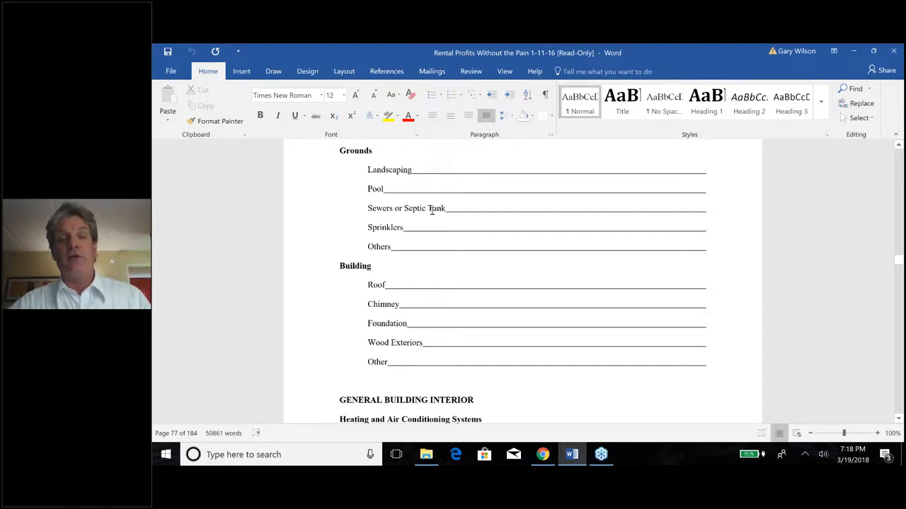
mouse_move(459, 275)
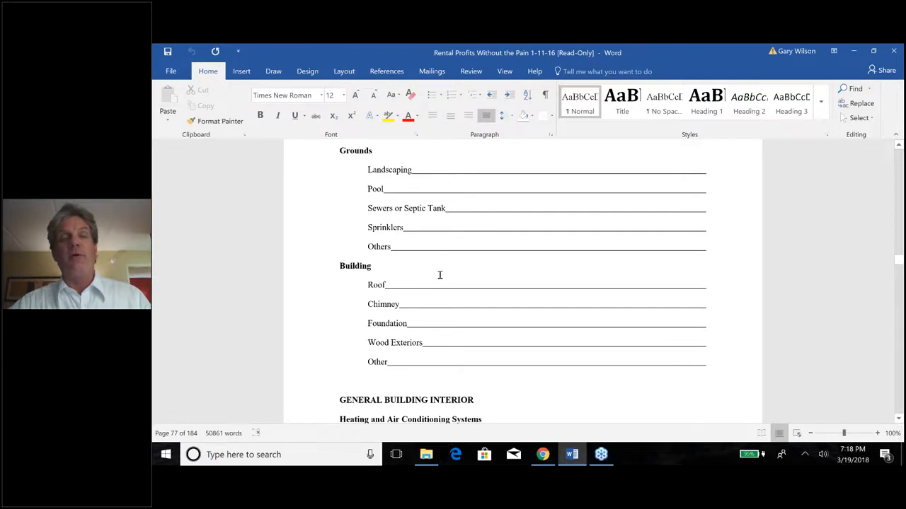
mouse_move(419, 284)
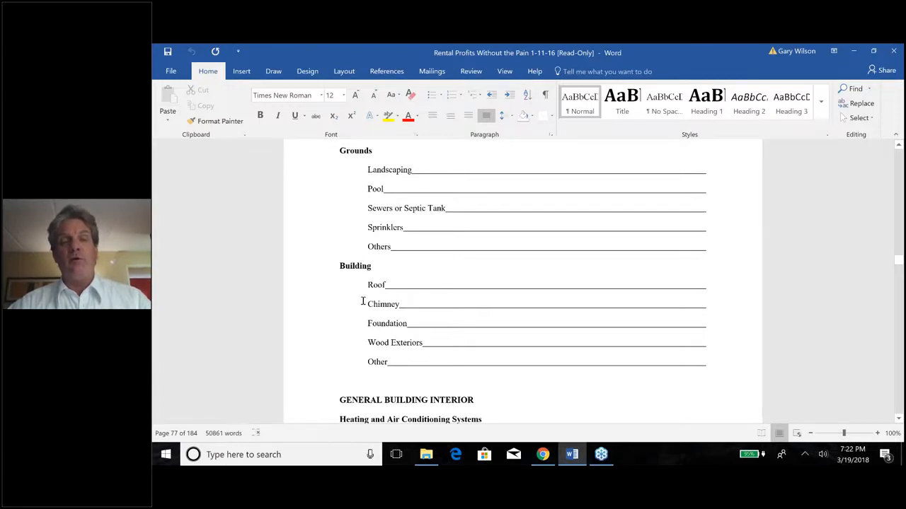
mouse_move(357, 355)
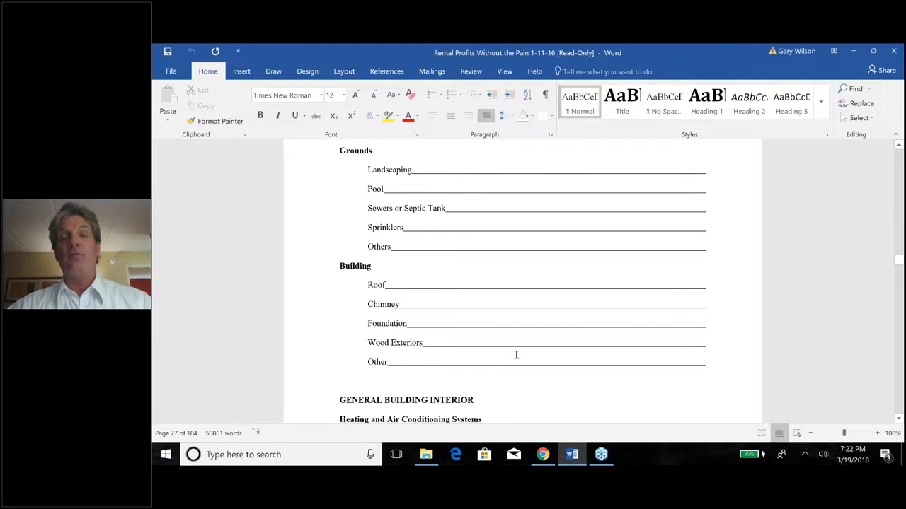
mouse_move(517, 352)
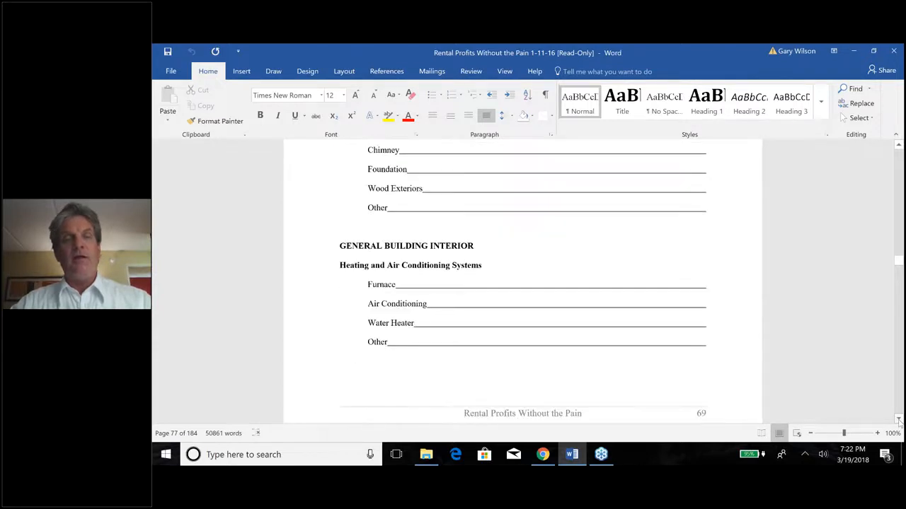
Scroll to the Heating and Air Conditioning Systems checklist at the bottom of page 69.
scroll(down, 3)
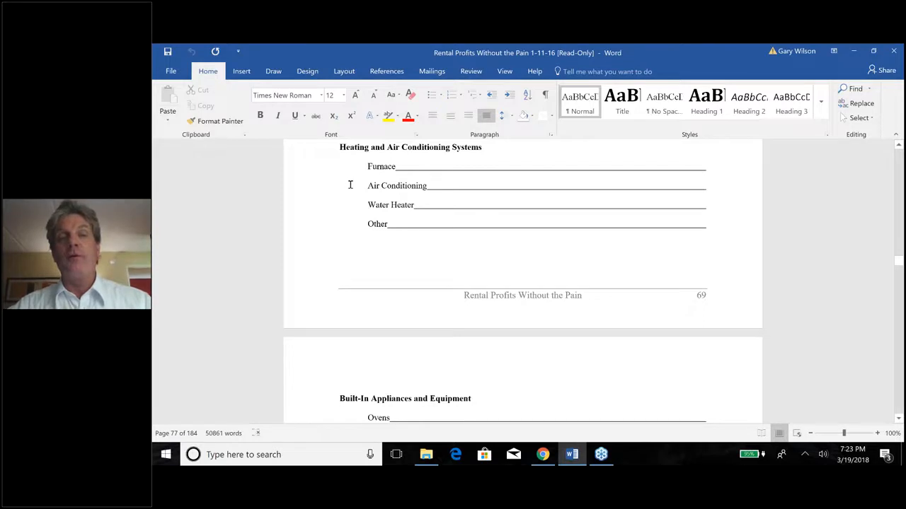
mouse_move(354, 178)
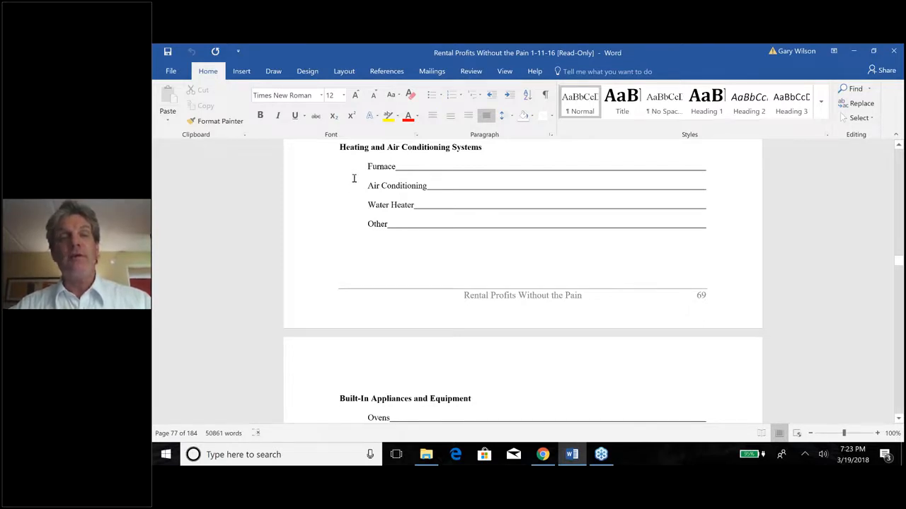
mouse_move(364, 170)
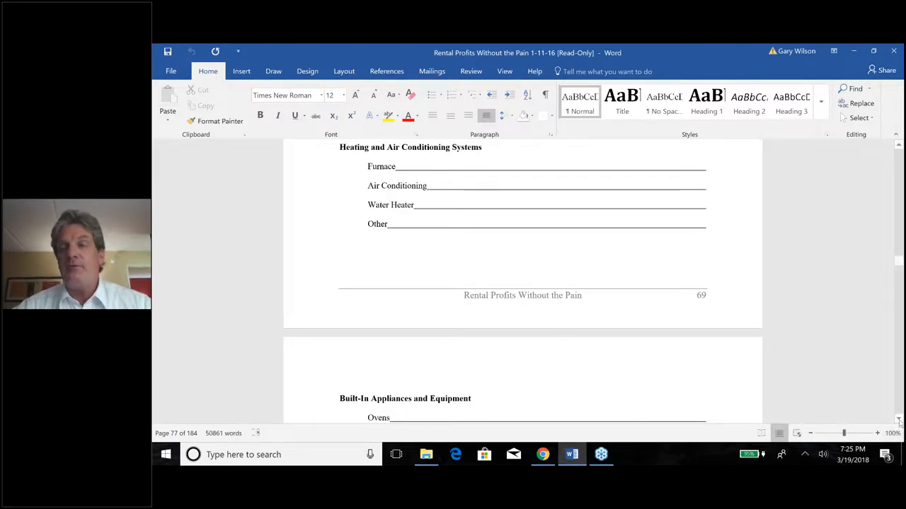
Scroll to the Built-In Appliances and Equipment and Electrical Systems checklists.
scroll(down, 3)
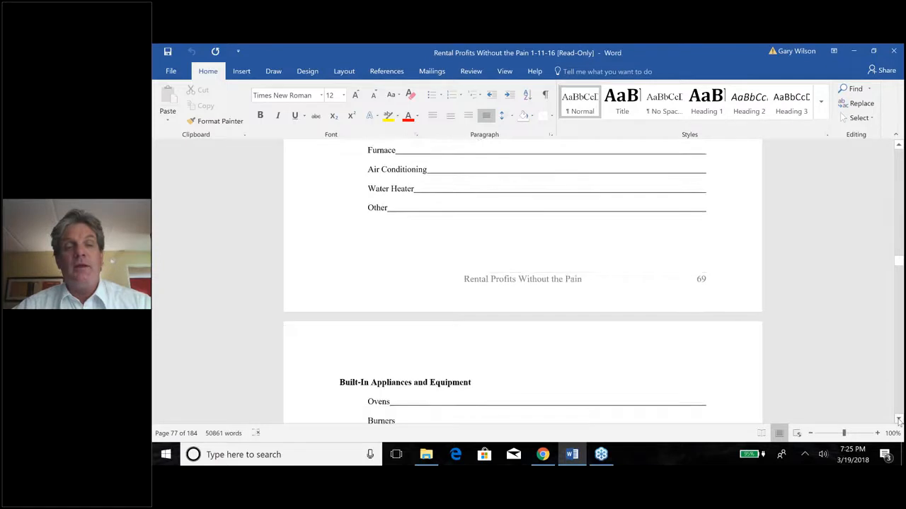
scroll(down, 3)
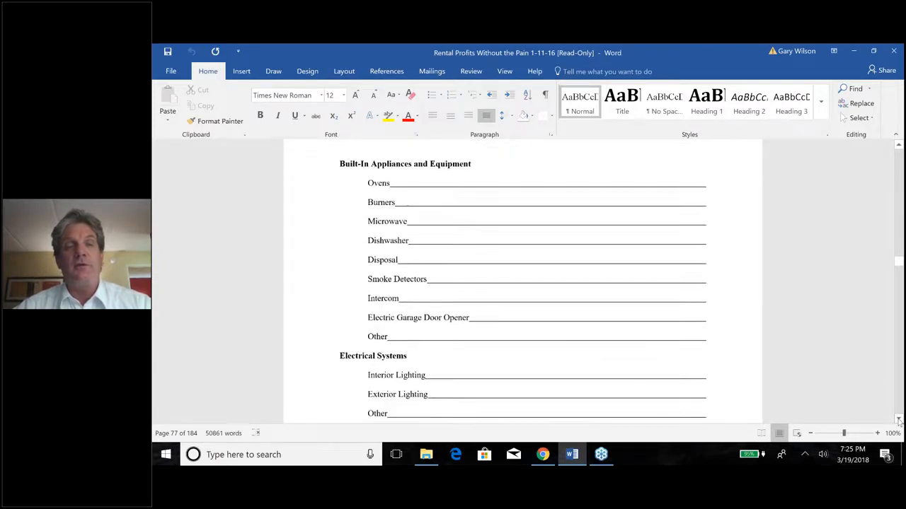
scroll(down, 3)
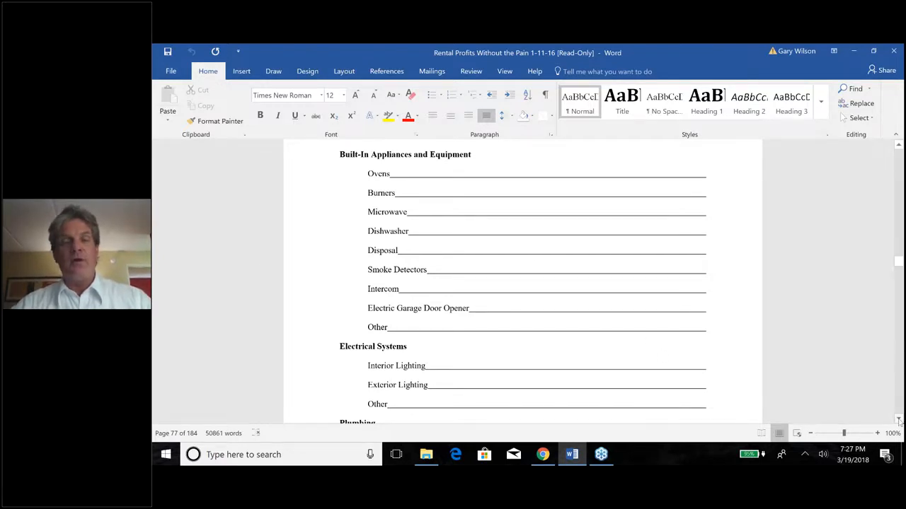
Scroll to the Personal Property items (Carpets, Draperies, Other) and the closing TOTAL line.
scroll(down, 3)
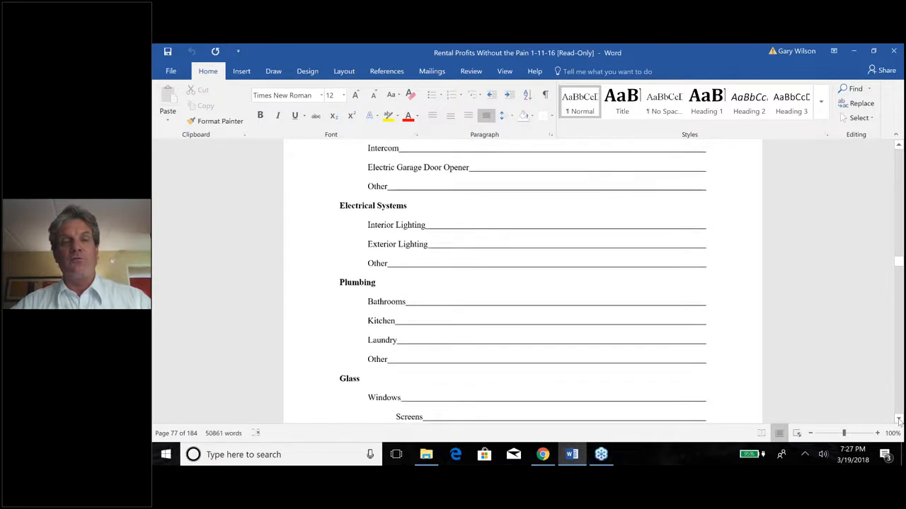
scroll(down, 3)
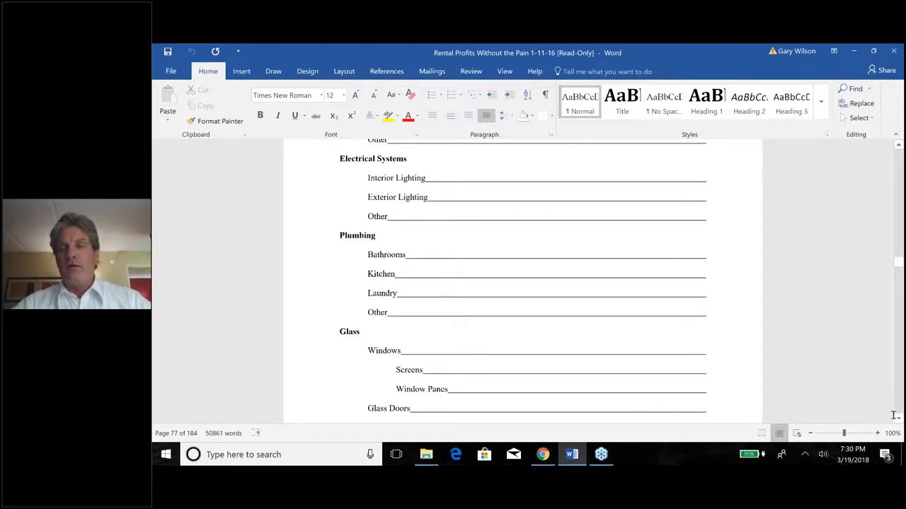
scroll(down, 3)
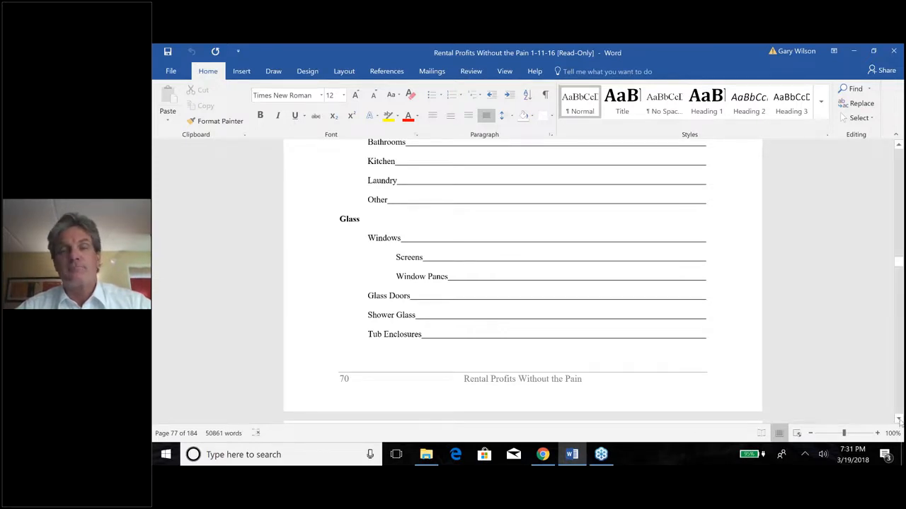
scroll(down, 3)
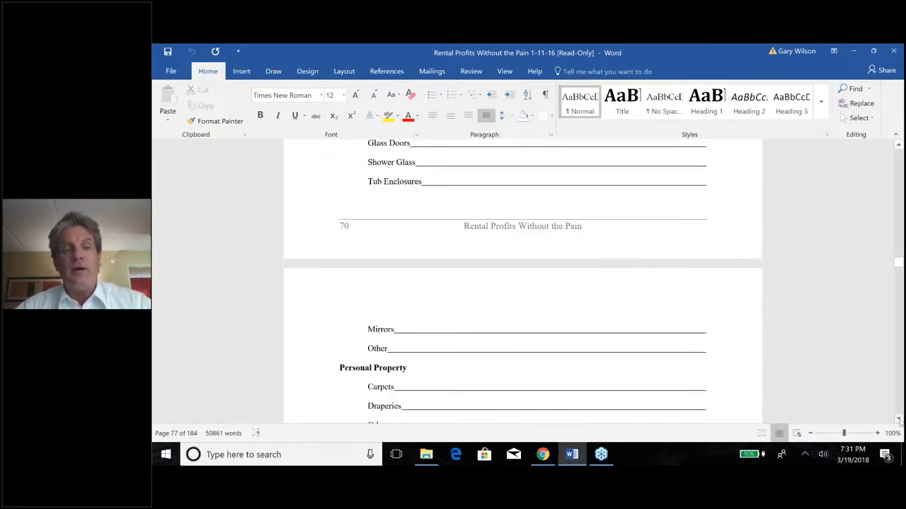
scroll(down, 3)
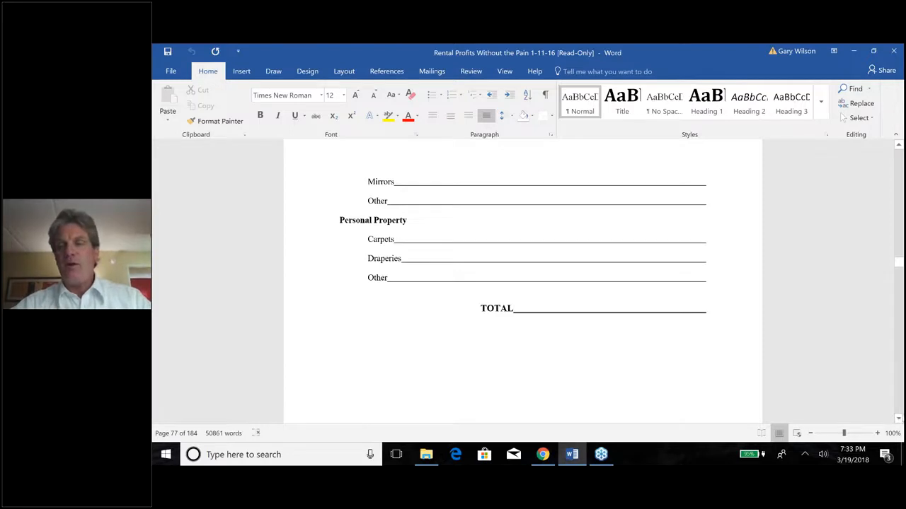
scroll(down, 3)
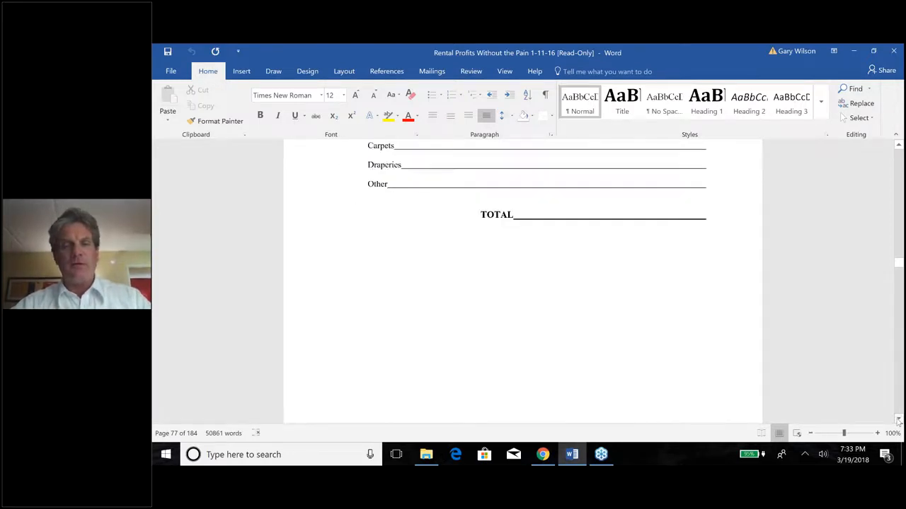
scroll(down, 3)
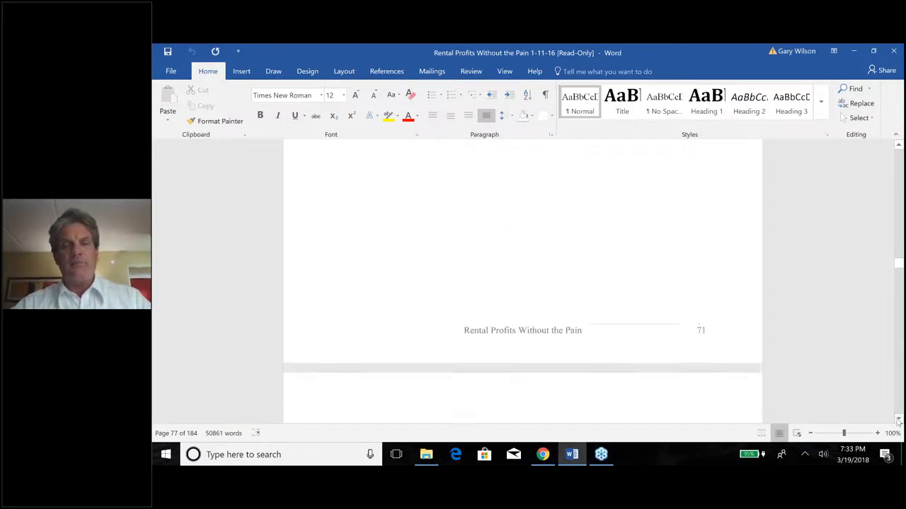
scroll(down, 3)
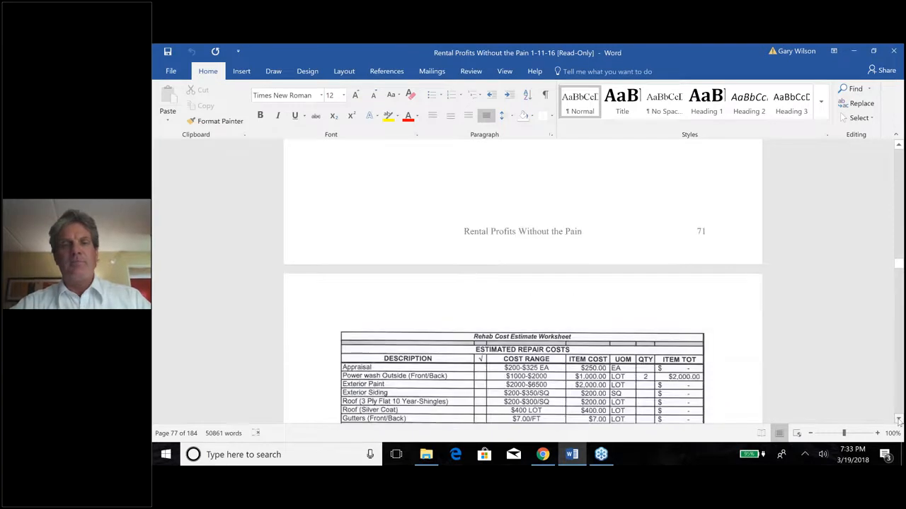
scroll(down, 3)
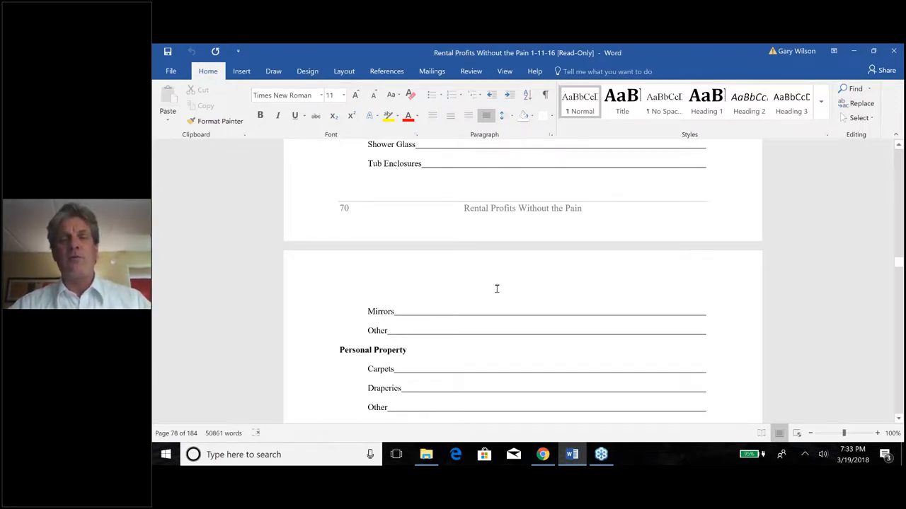
mouse_move(567, 286)
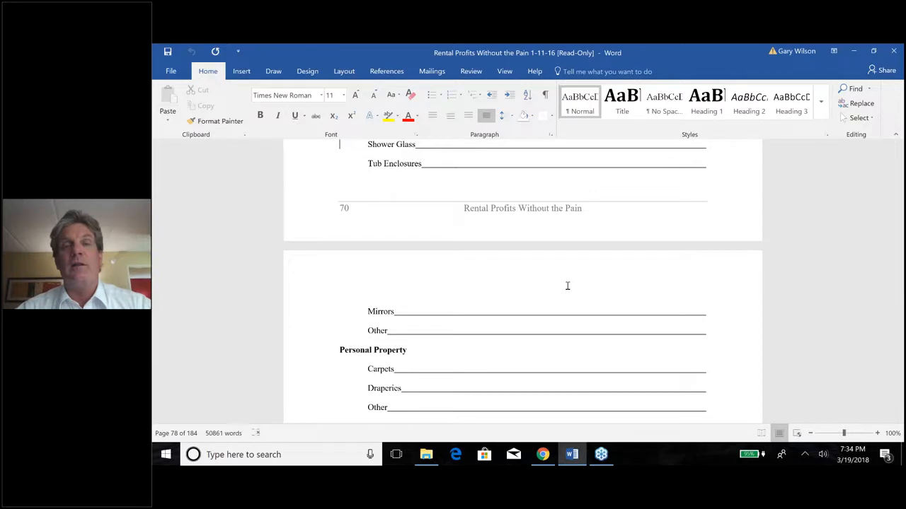
mouse_move(584, 295)
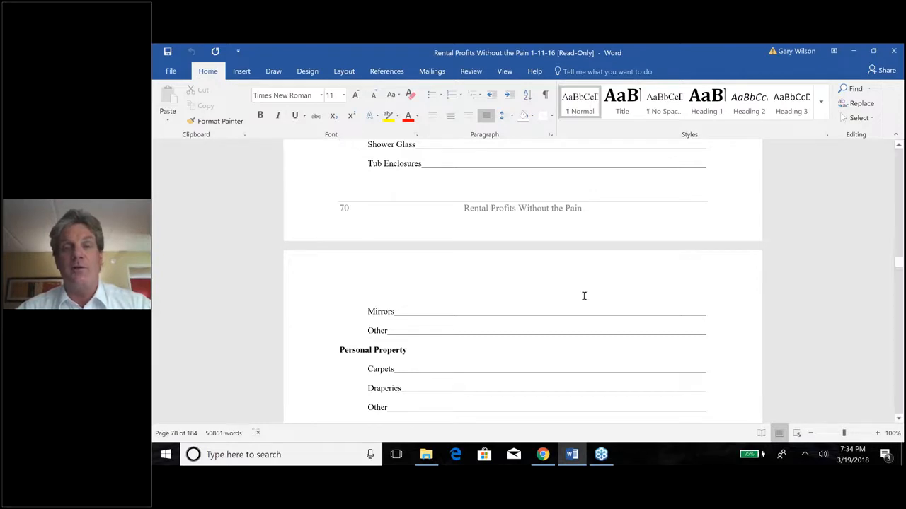
mouse_move(859, 207)
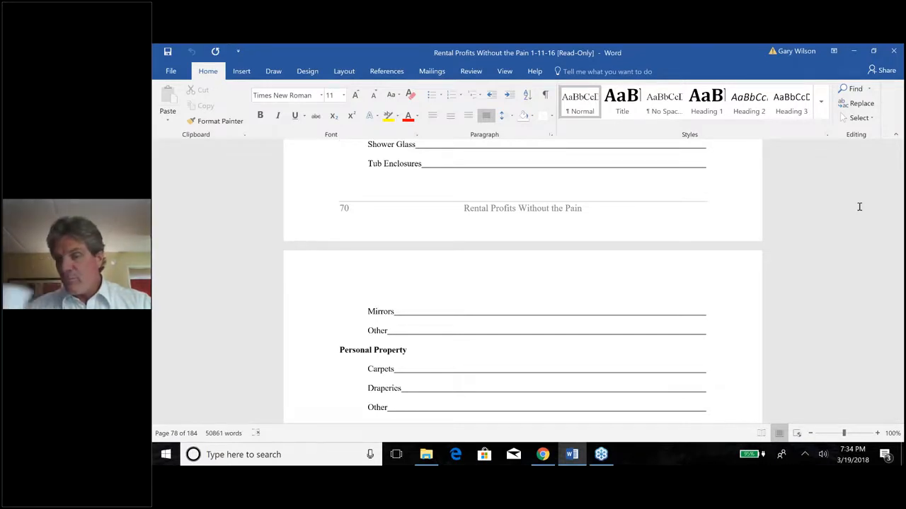
mouse_move(892, 199)
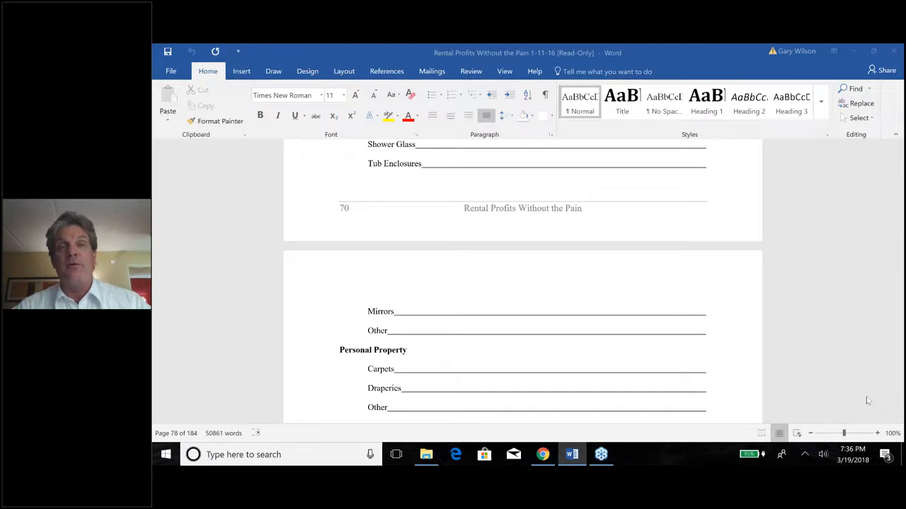
mouse_move(881, 401)
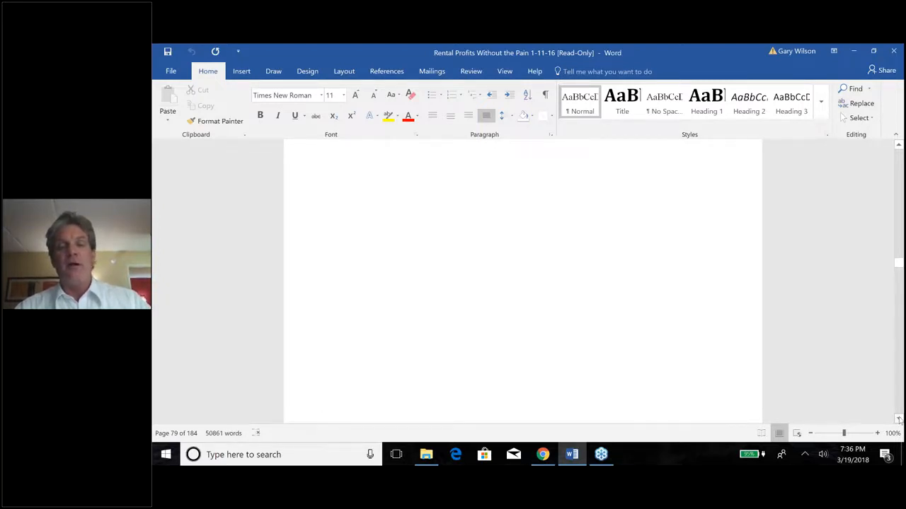
Scroll past page 71 to the Rehab Cost Estimate Worksheet's Estimated Repair Costs header.
scroll(down, 3)
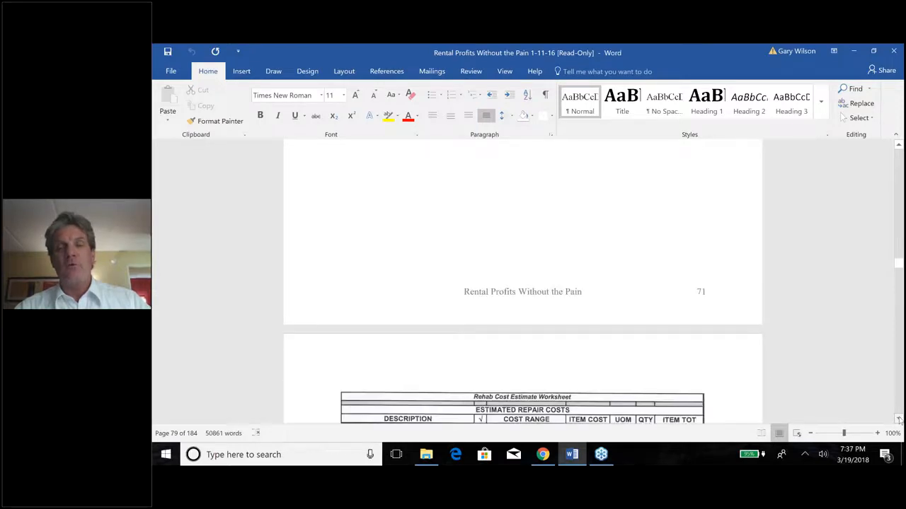
Scroll through the repair cost rows from Appraisal down to the Plumbing and Heater items.
scroll(down, 3)
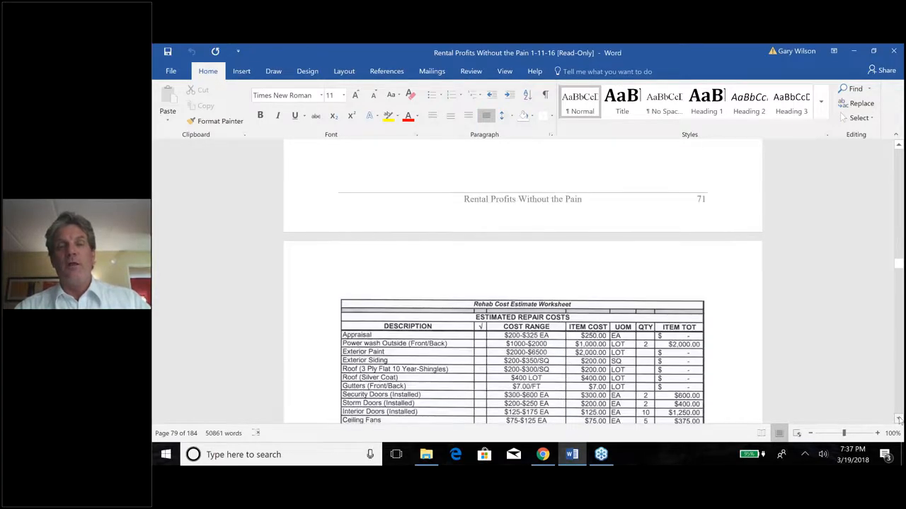
scroll(down, 3)
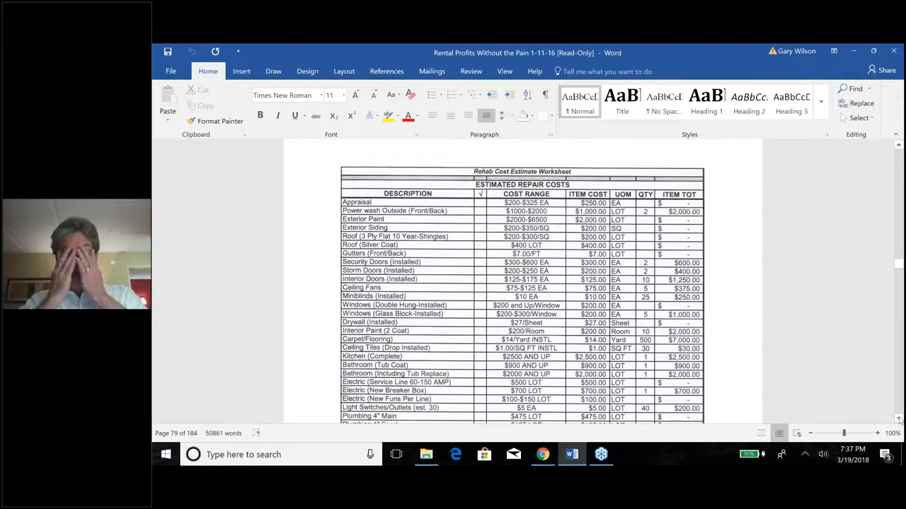
scroll(down, 3)
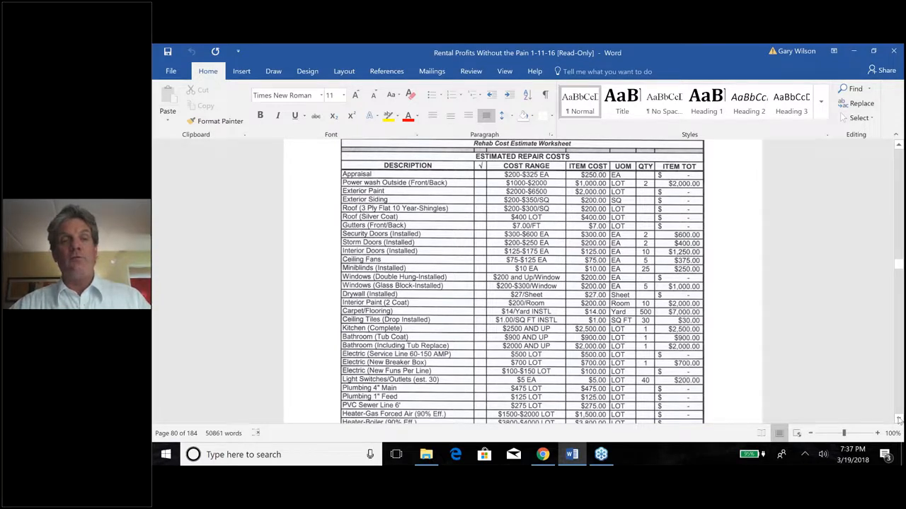
scroll(down, 3)
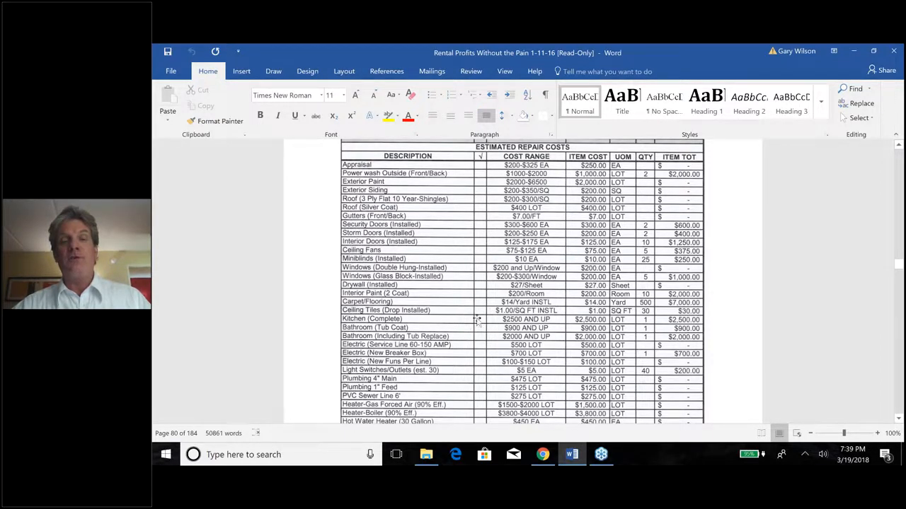
mouse_move(570, 322)
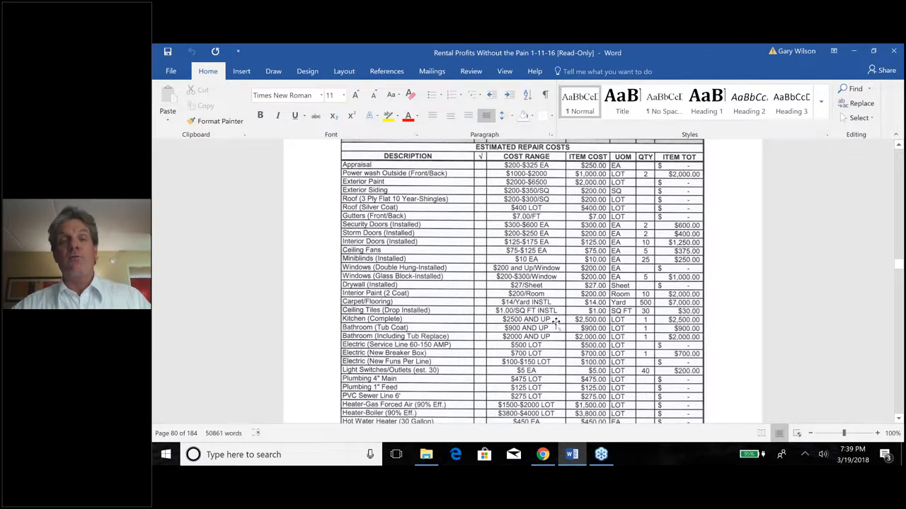
mouse_move(473, 327)
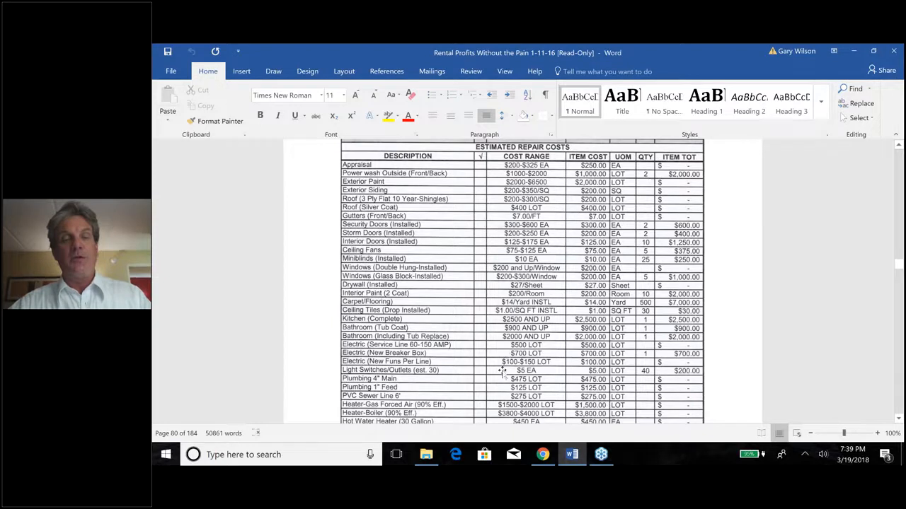
mouse_move(598, 388)
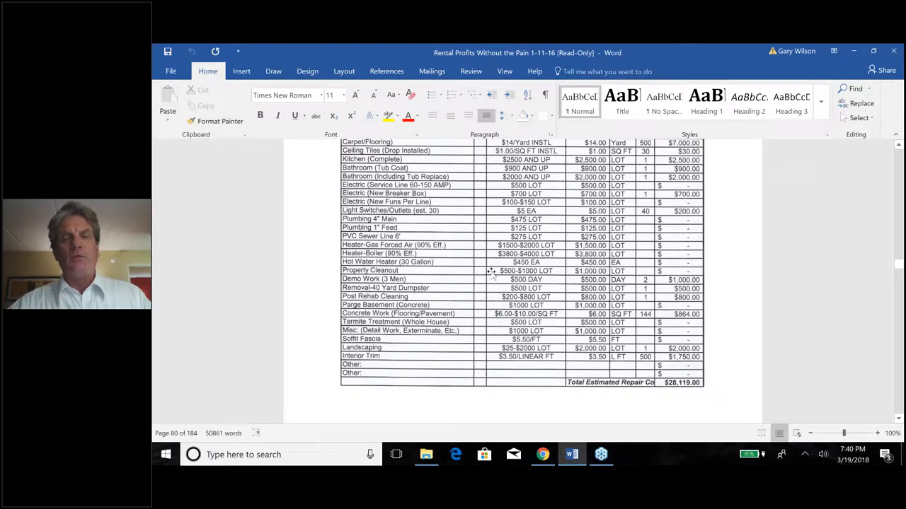
mouse_move(498, 283)
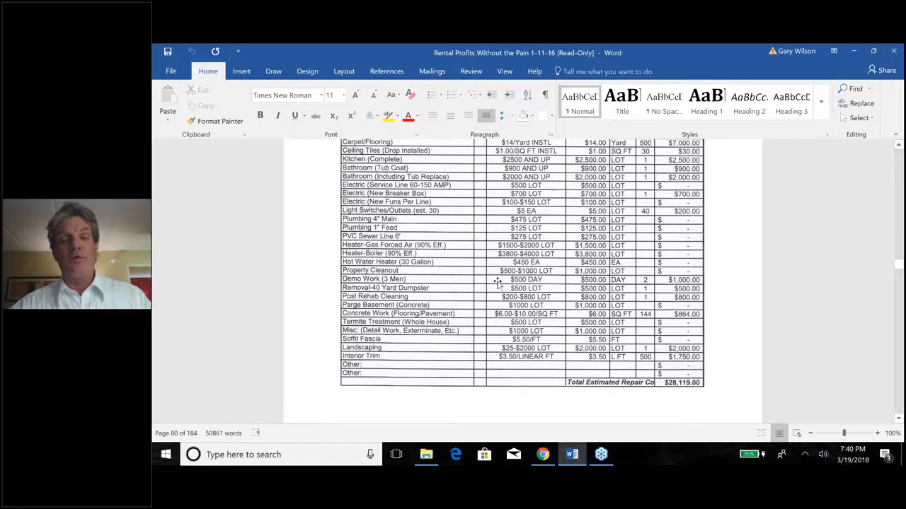
mouse_move(502, 290)
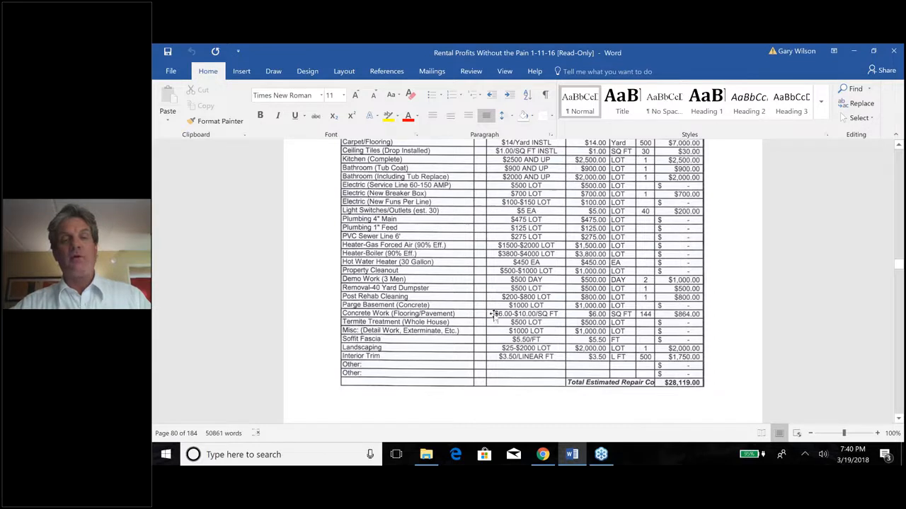
mouse_move(499, 338)
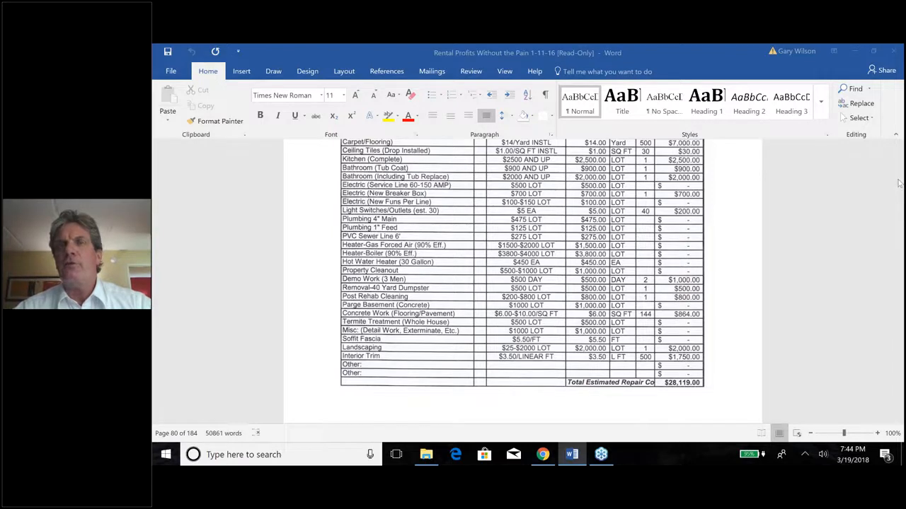
mouse_move(474, 346)
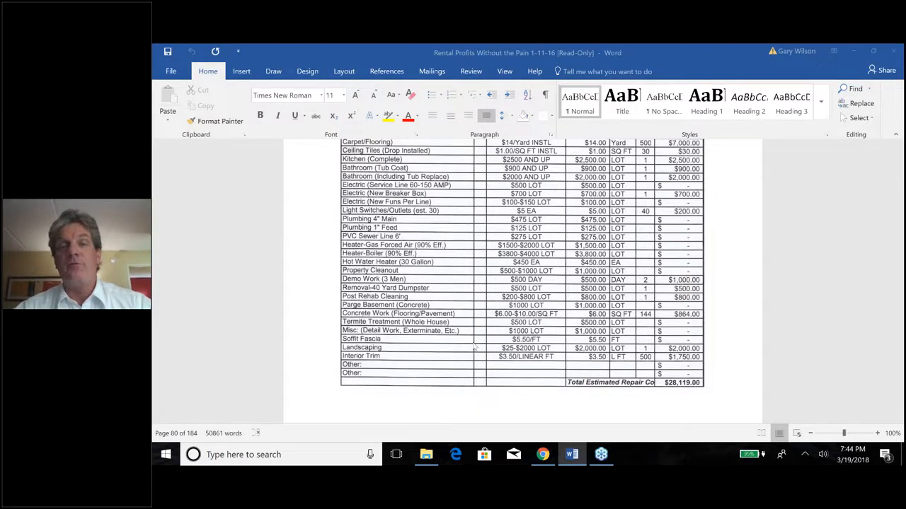
mouse_move(442, 352)
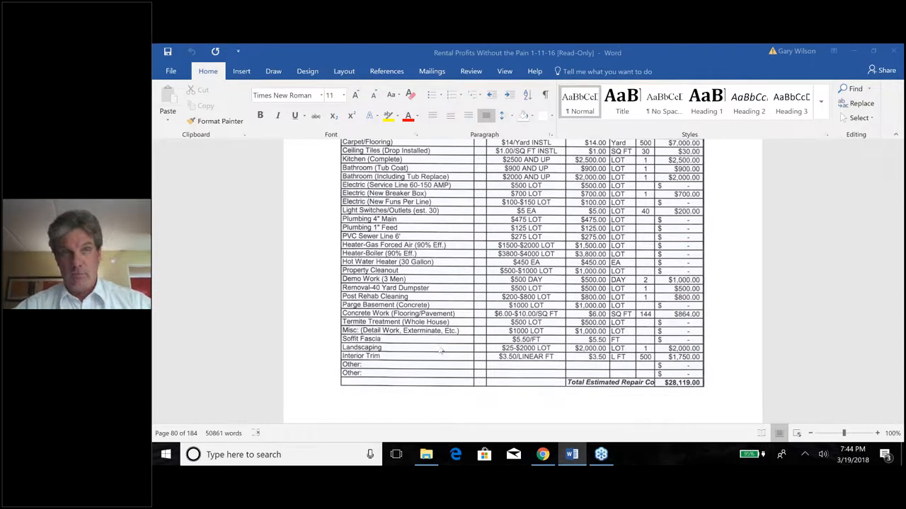
mouse_move(647, 262)
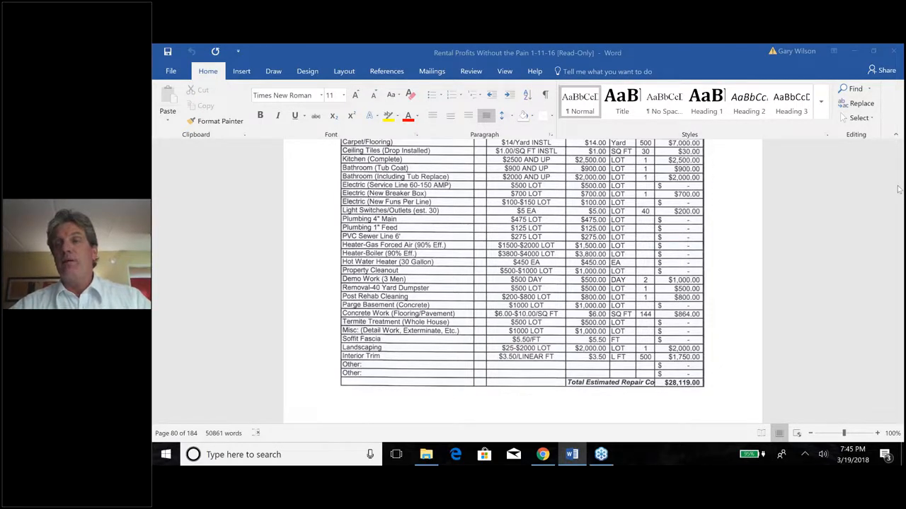
mouse_move(745, 391)
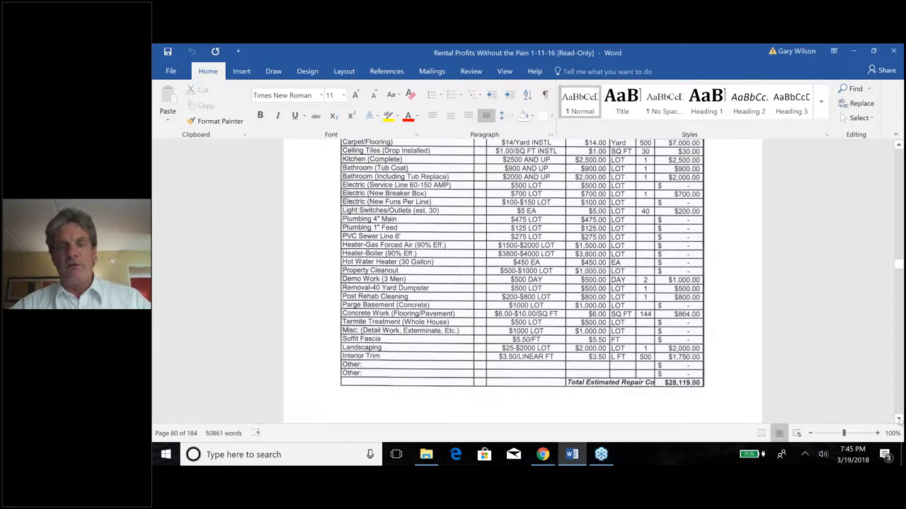
Scroll past the Contractors text until the Cash Flow Worksheet heading appears.
scroll(down, 3)
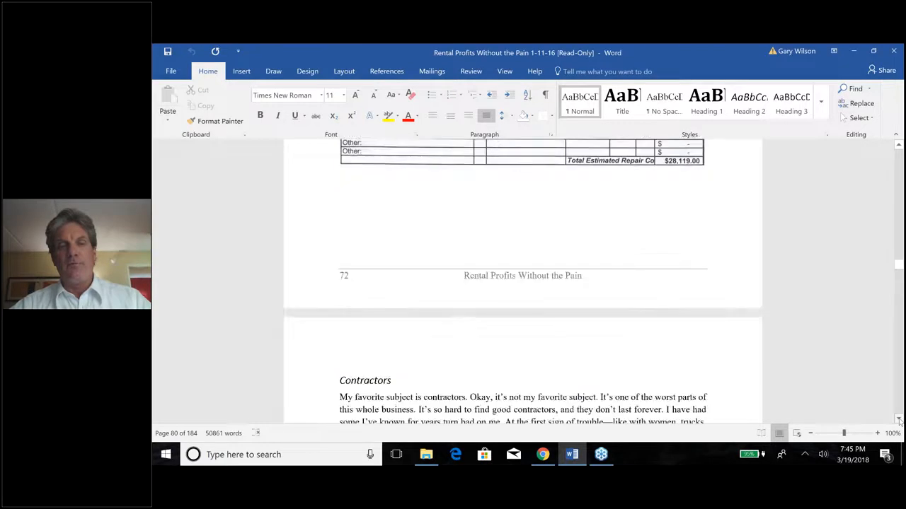
scroll(down, 3)
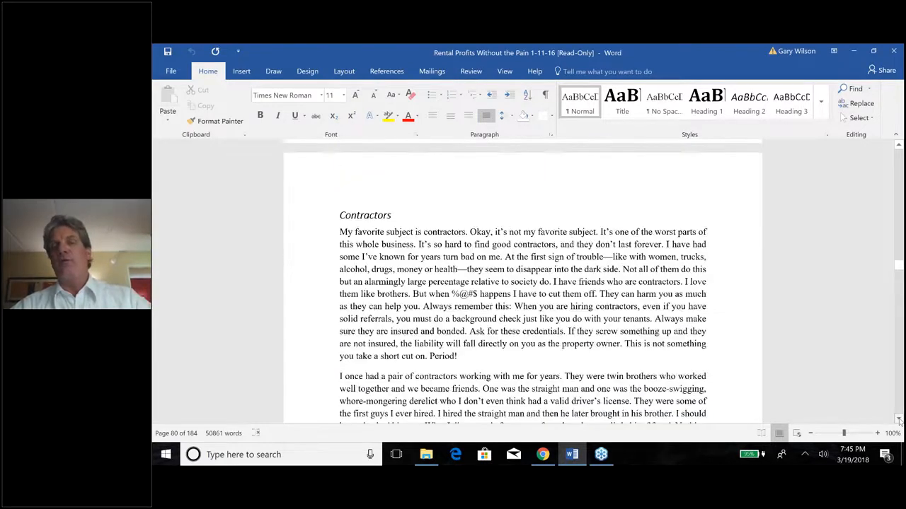
scroll(down, 3)
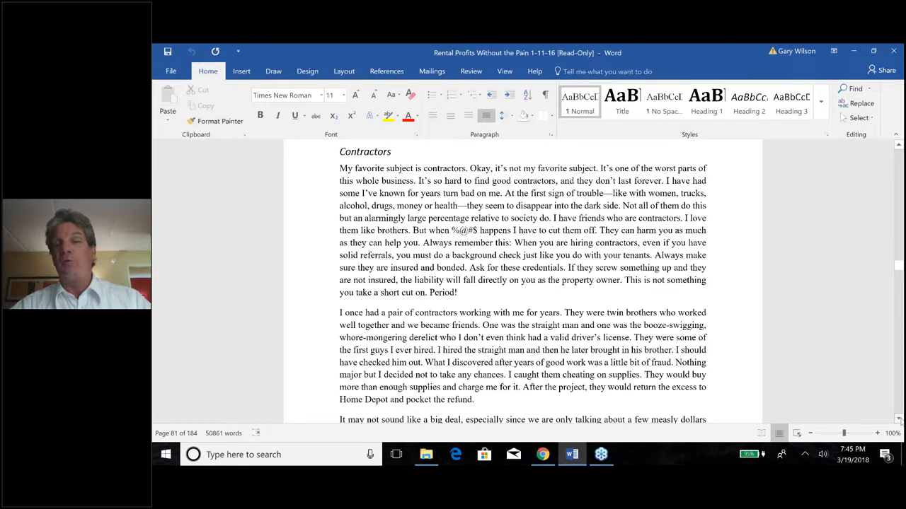
scroll(down, 3)
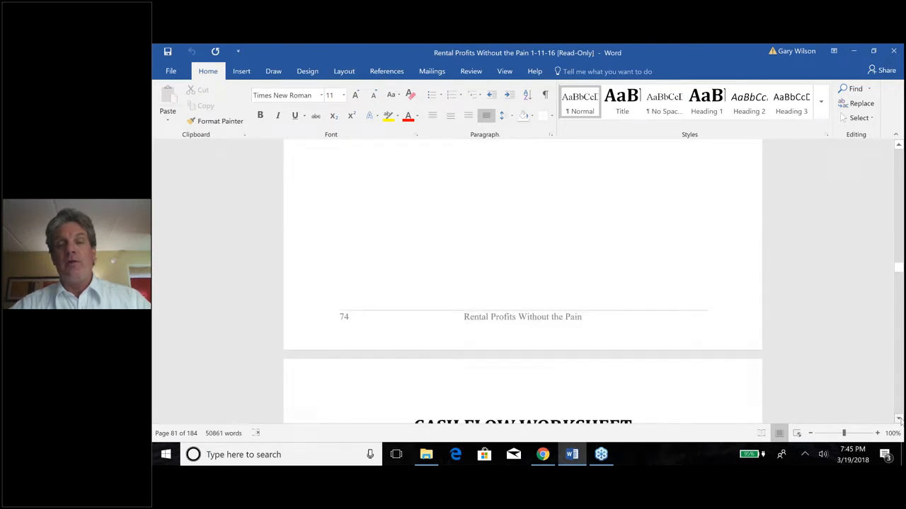
Scroll through the NOI, Less Mortgage Payment and CASH FLOW lines to the closing remarks.
scroll(down, 3)
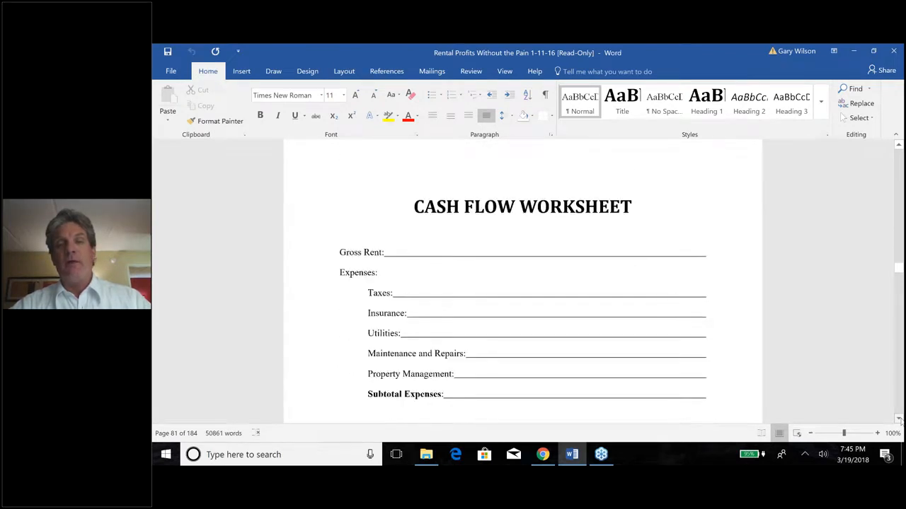
scroll(down, 3)
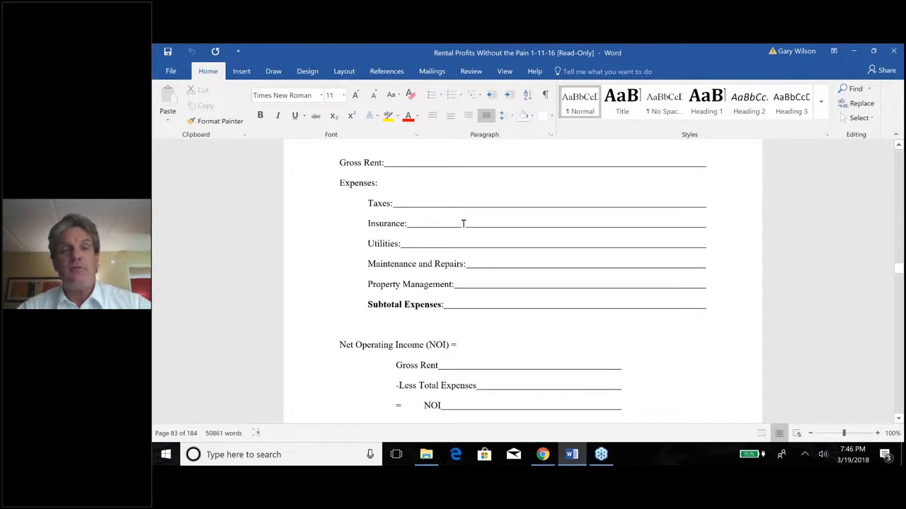
mouse_move(481, 261)
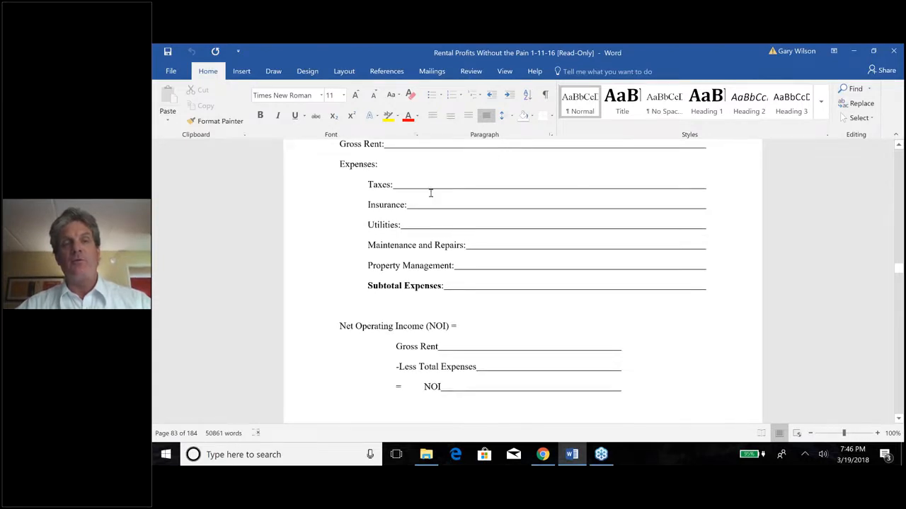
mouse_move(459, 353)
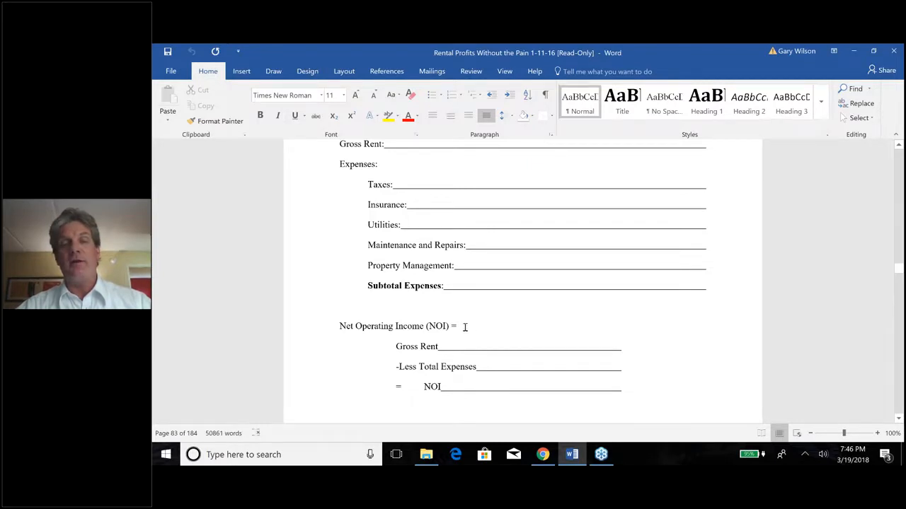
mouse_move(487, 388)
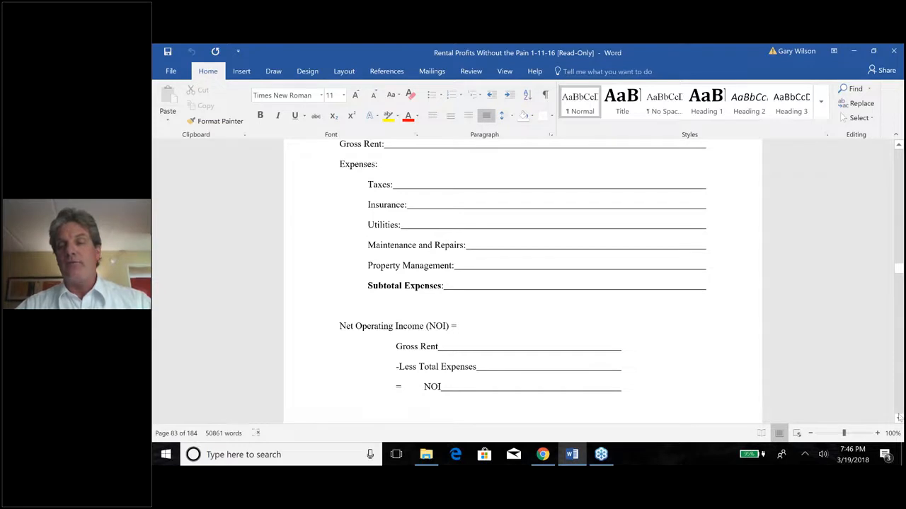
scroll(down, 3)
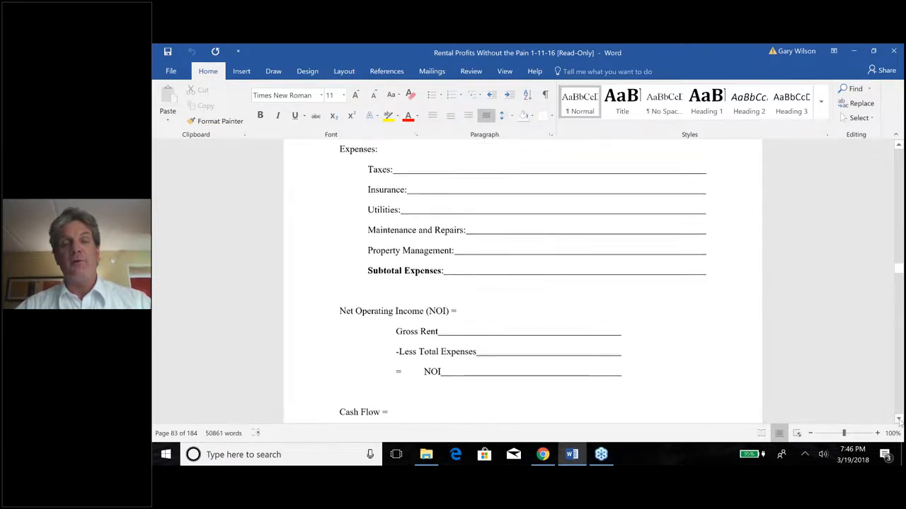
scroll(down, 3)
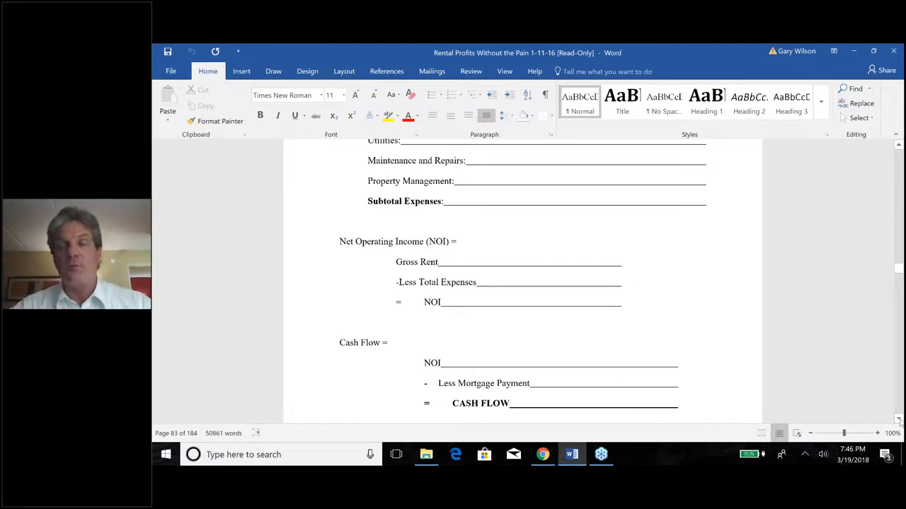
scroll(down, 3)
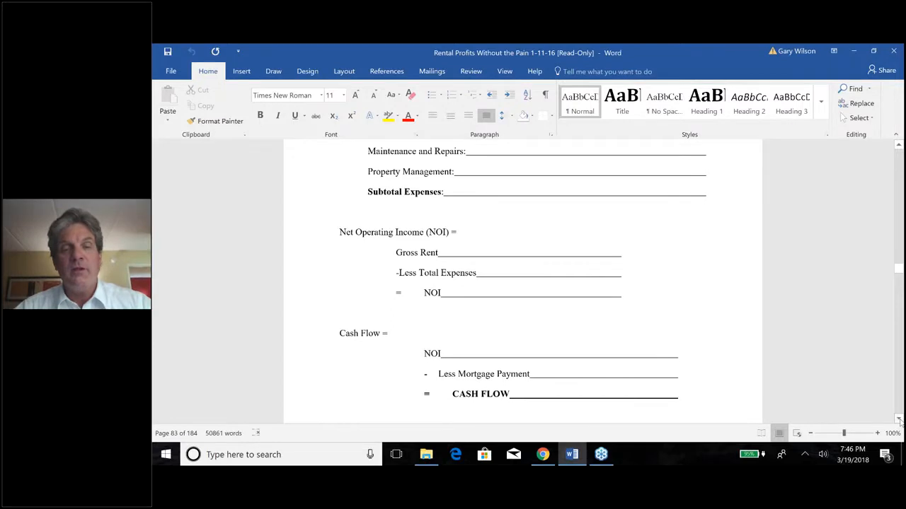
scroll(down, 3)
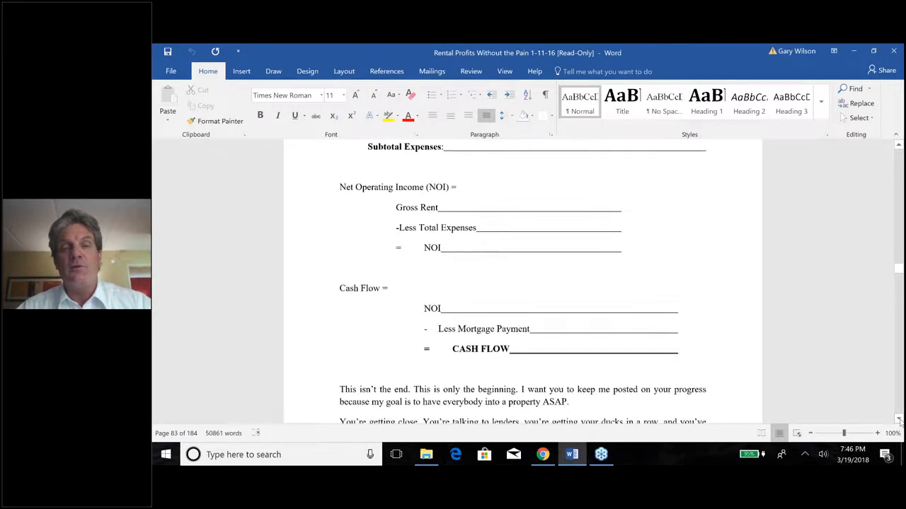
scroll(down, 3)
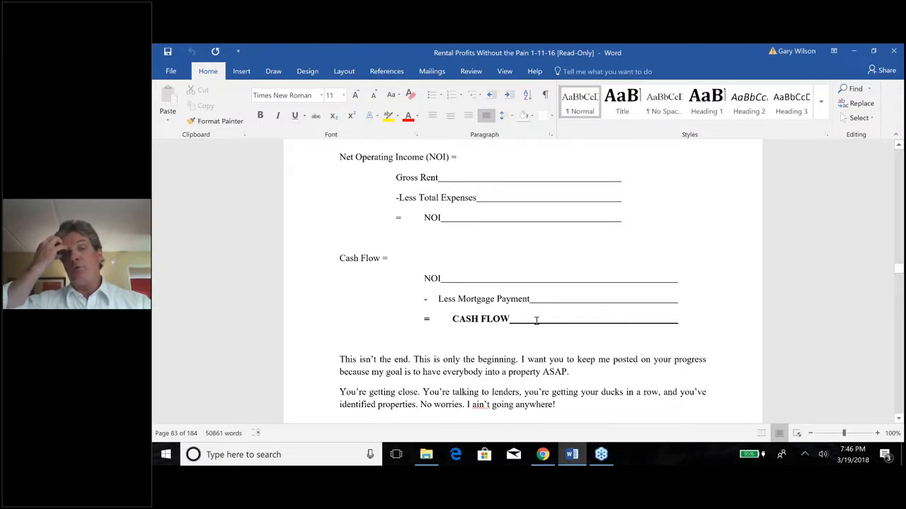
mouse_move(788, 373)
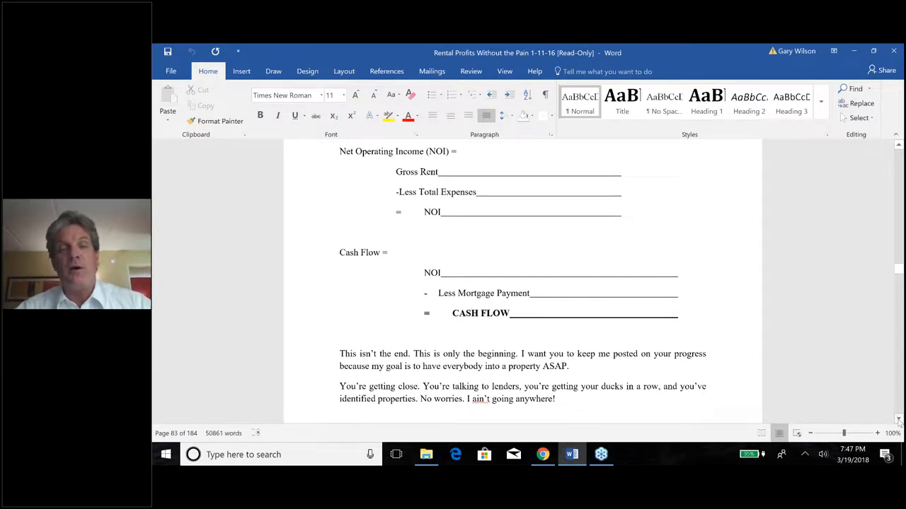
scroll(down, 3)
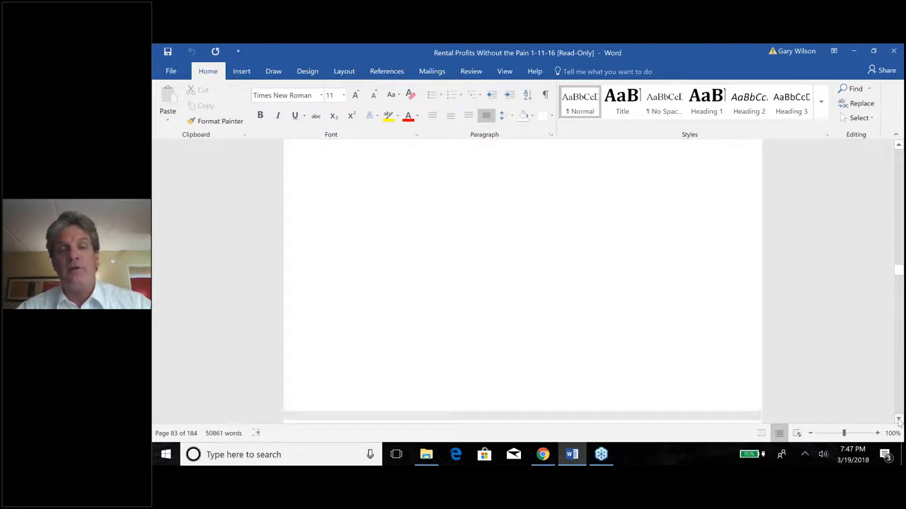
Scroll down past the worksheet's NOI and cash flow formulas and closing remarks.
scroll(down, 3)
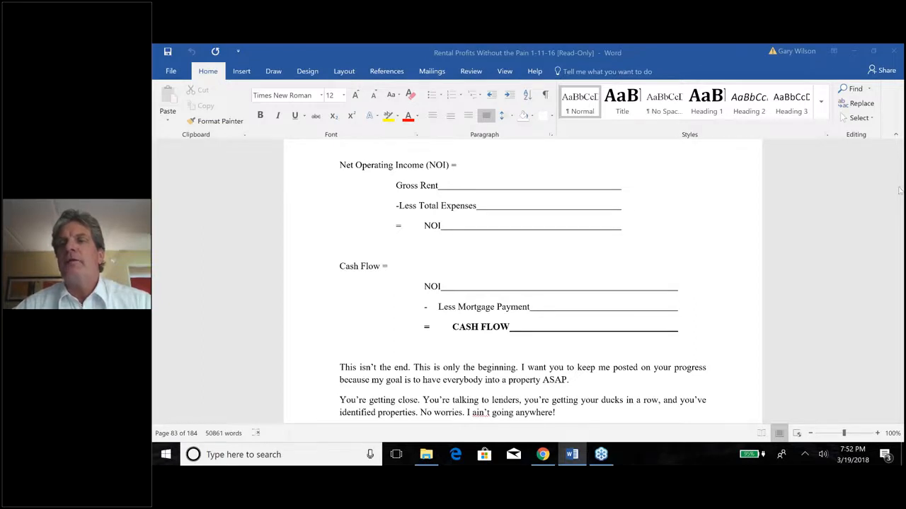
mouse_move(788, 363)
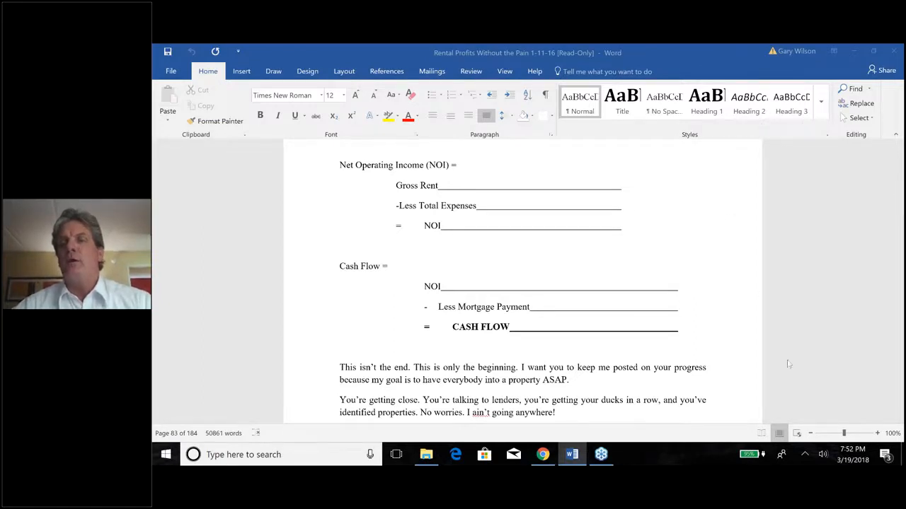